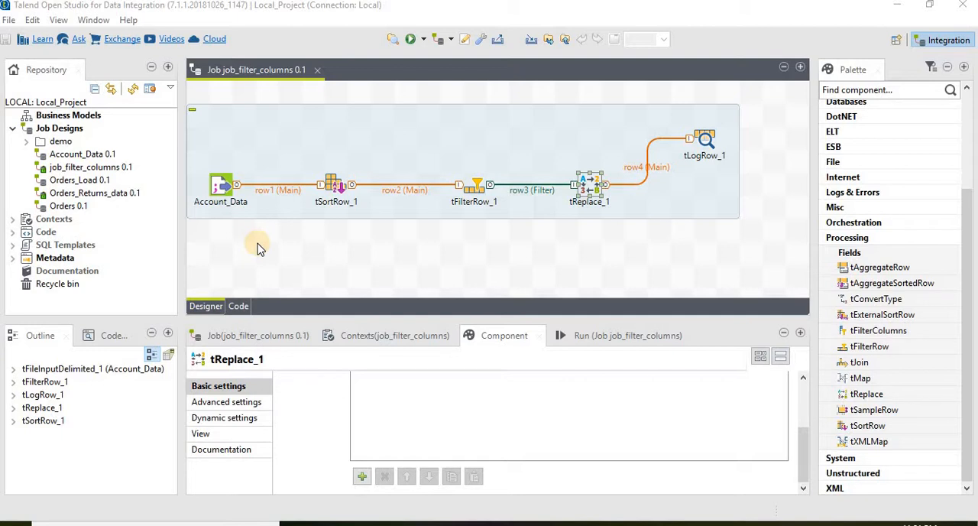
pyautogui.moveTo(288, 229)
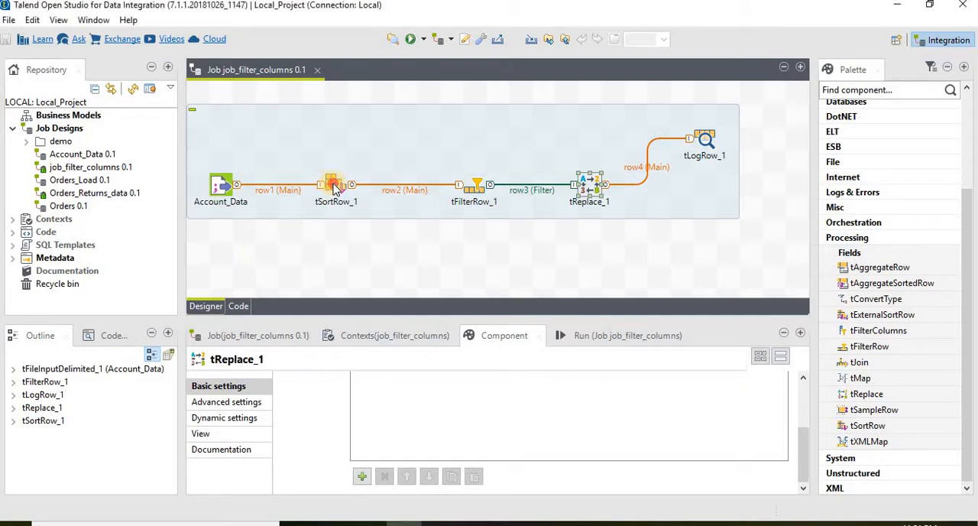
# Show tSortRow_1's sort criteria: account_id sorted numerically ascending.
pyautogui.click(335, 183)
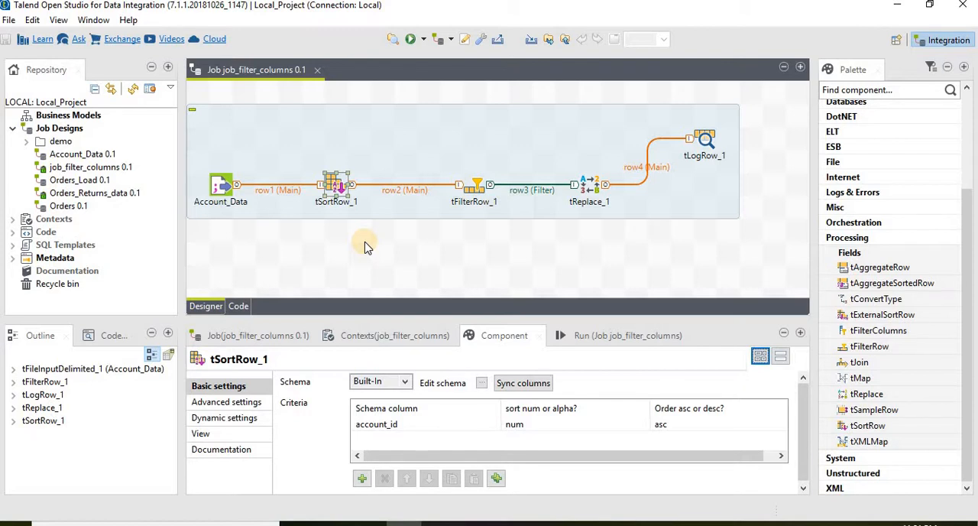
pyautogui.moveTo(354, 466)
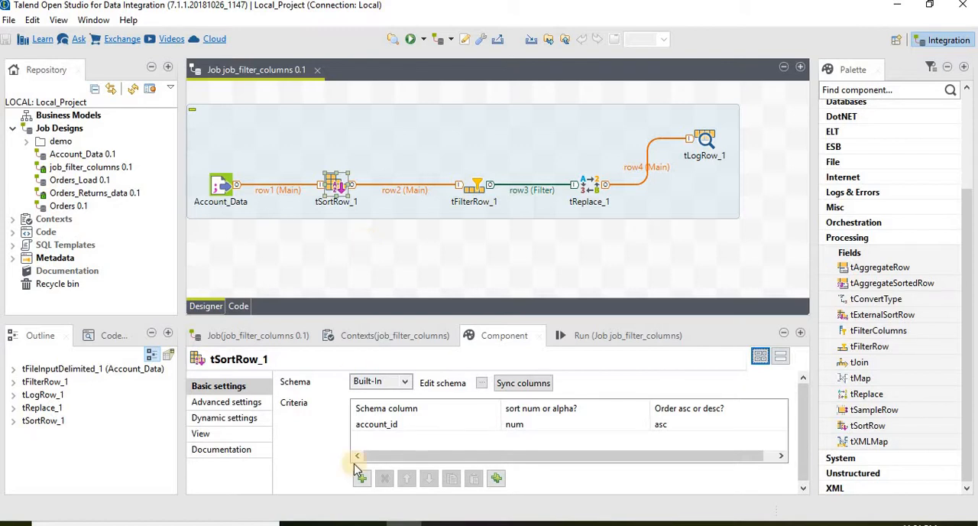
pyautogui.click(397, 424)
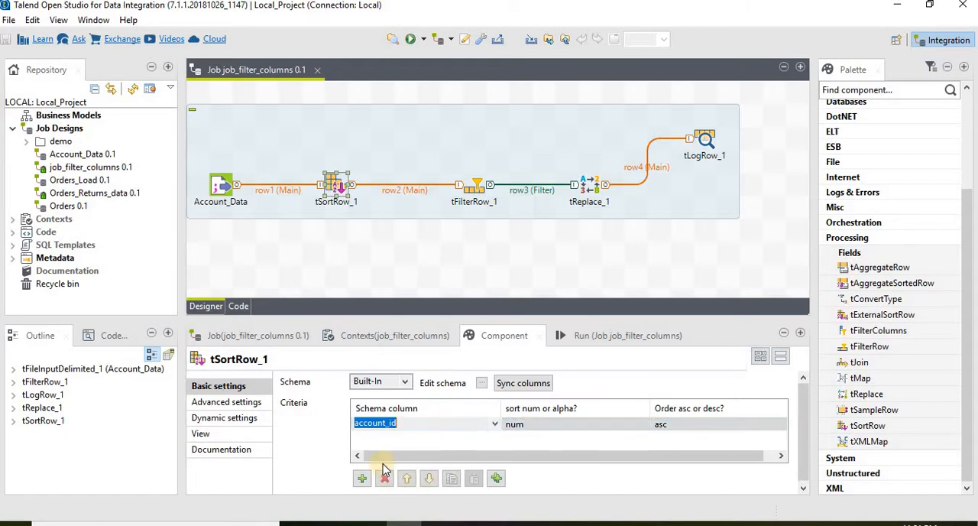
pyautogui.click(361, 478)
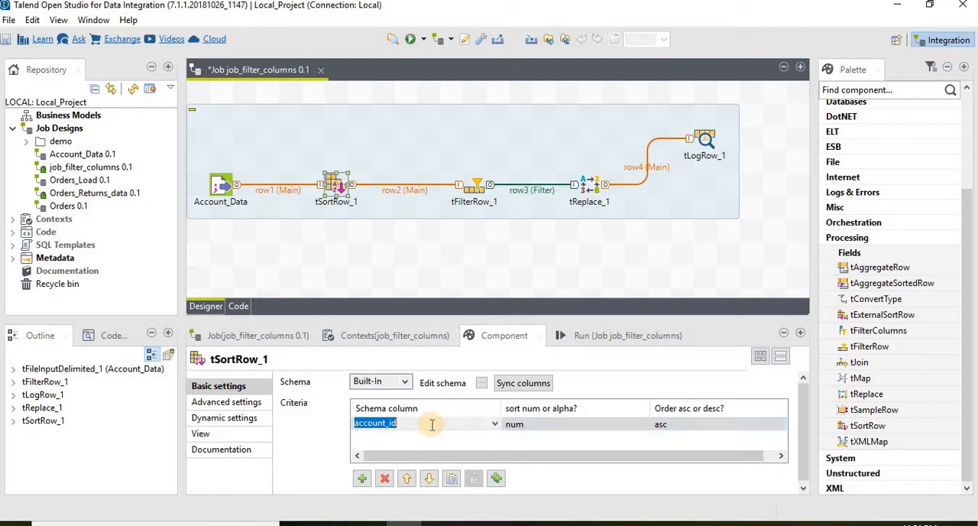
pyautogui.click(573, 423)
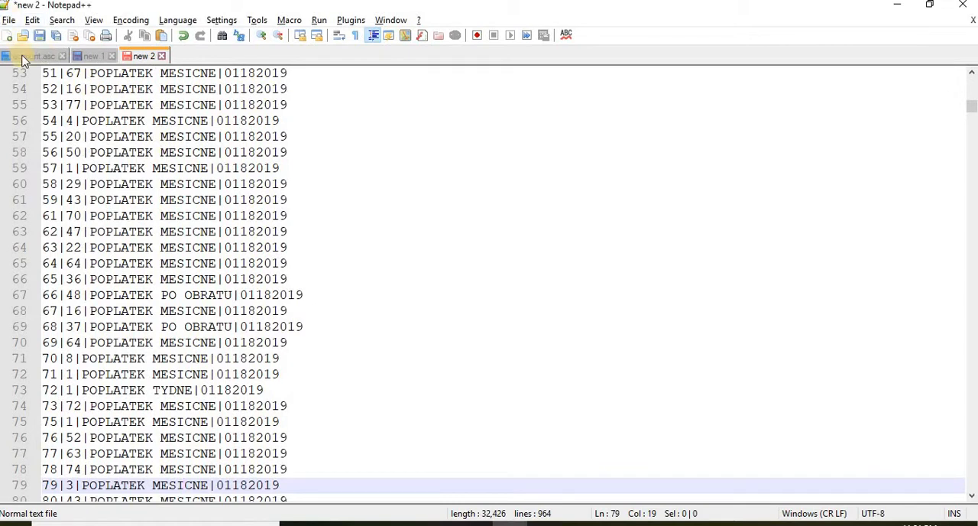
# Check the pipe-delimited account records in Notepad++, then return to tSortRow_1's settings.
pyautogui.click(33, 55)
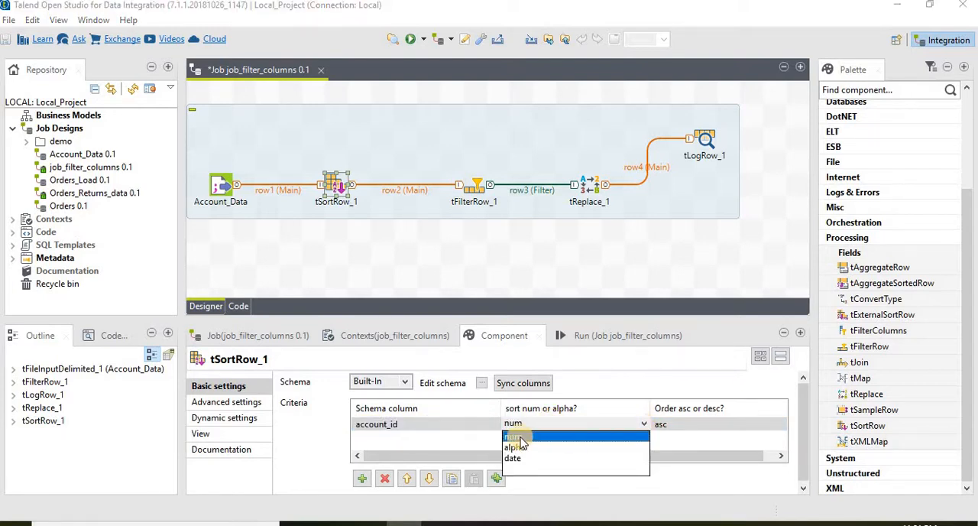
pyautogui.click(512, 436)
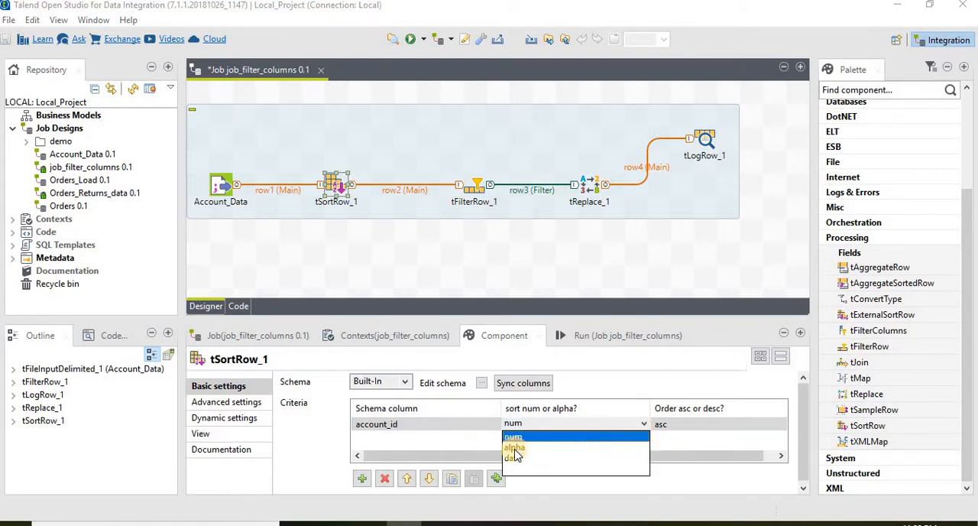
pyautogui.moveTo(512, 459)
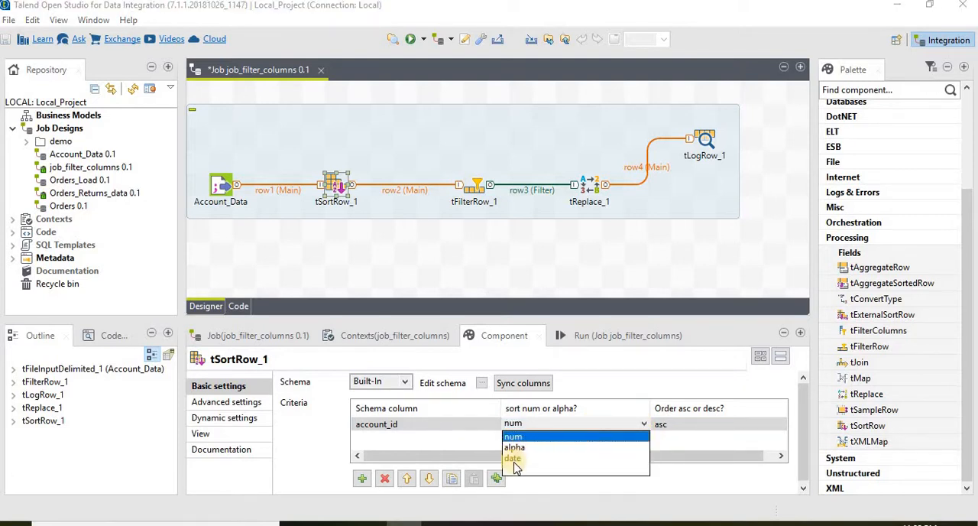
pyautogui.moveTo(727, 455)
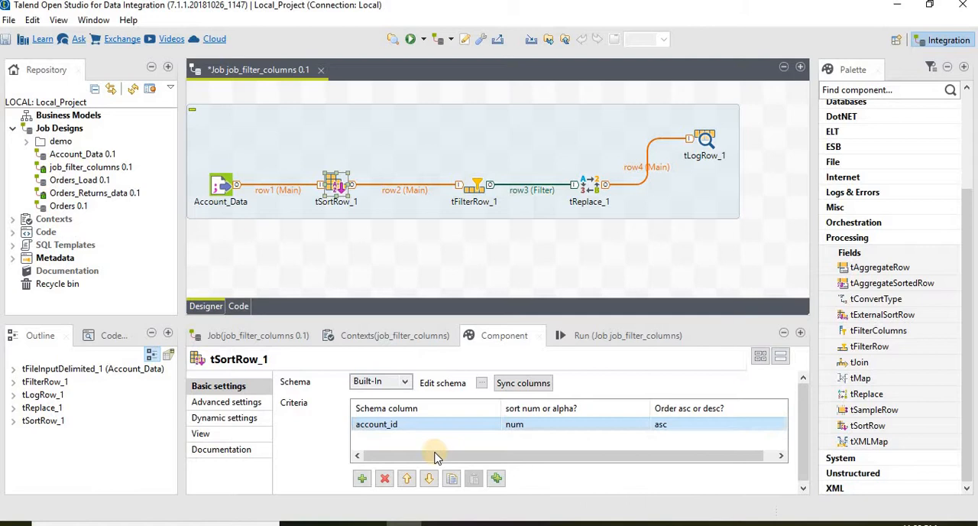
pyautogui.click(362, 478)
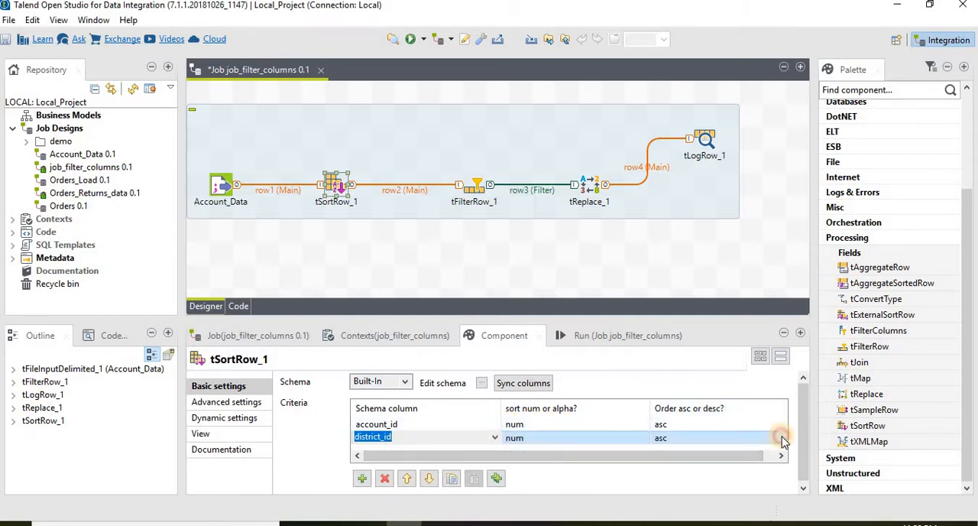
pyautogui.click(780, 437)
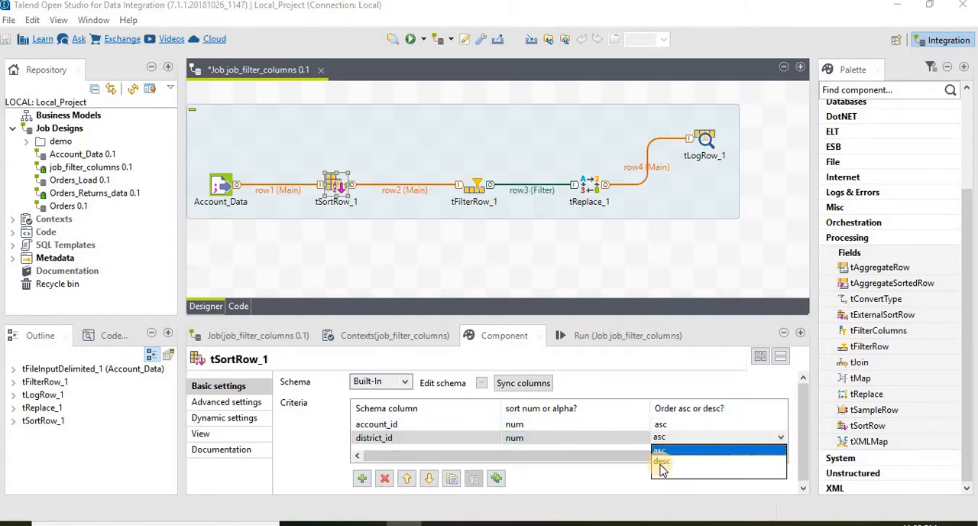
pyautogui.click(661, 462)
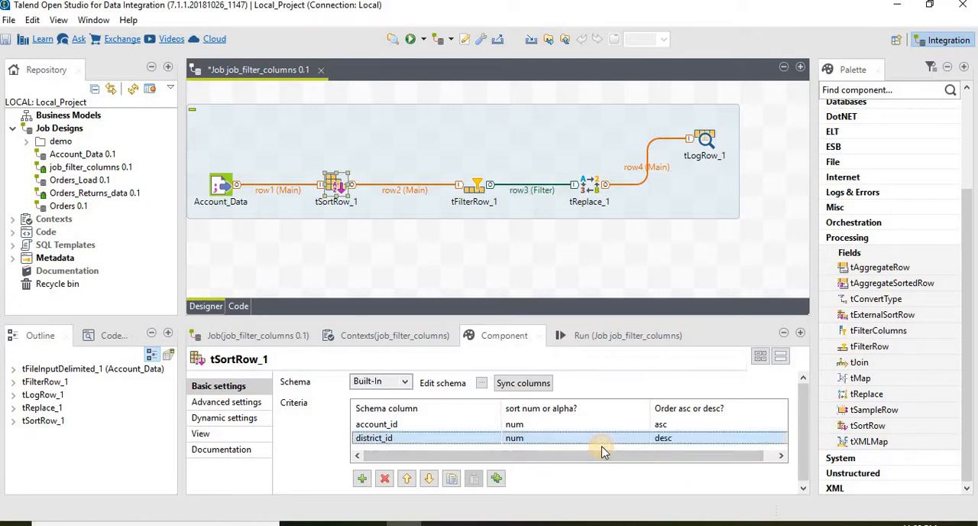
pyautogui.click(376, 424)
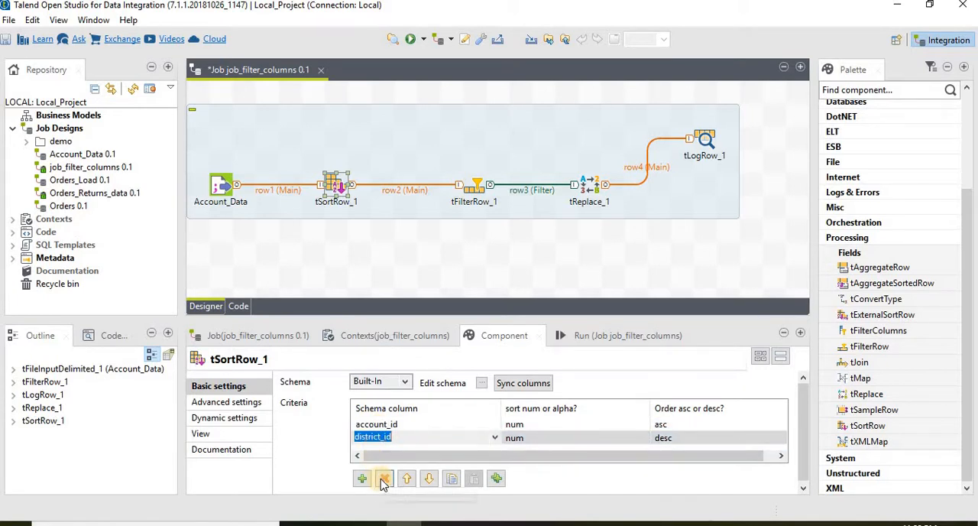
pyautogui.click(384, 478)
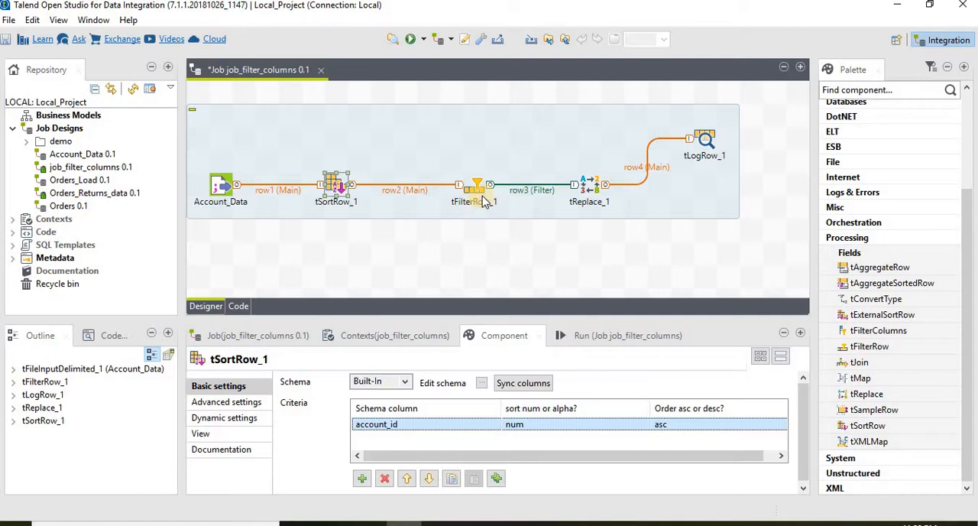
# In tFilterRow_1, keep the account_id lower-or-equal-to condition.
pyautogui.click(475, 186)
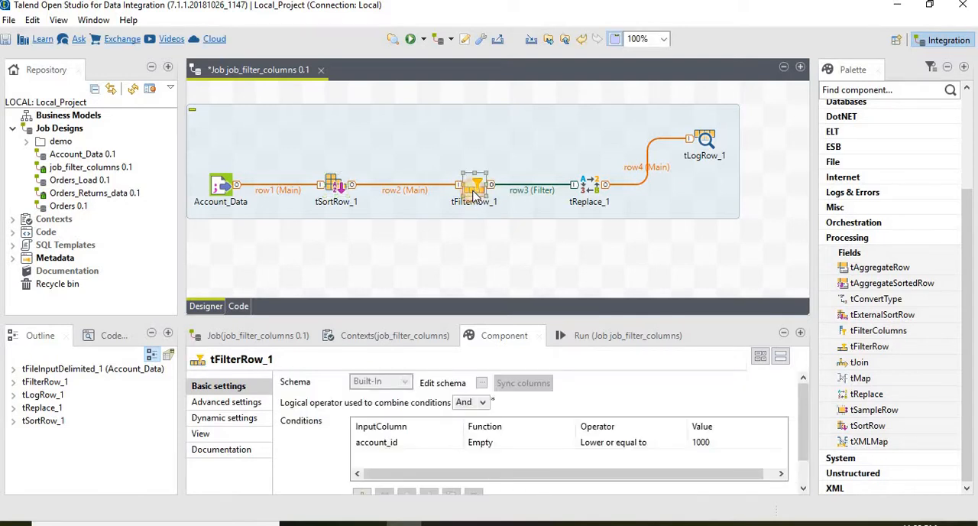
pyautogui.moveTo(477, 281)
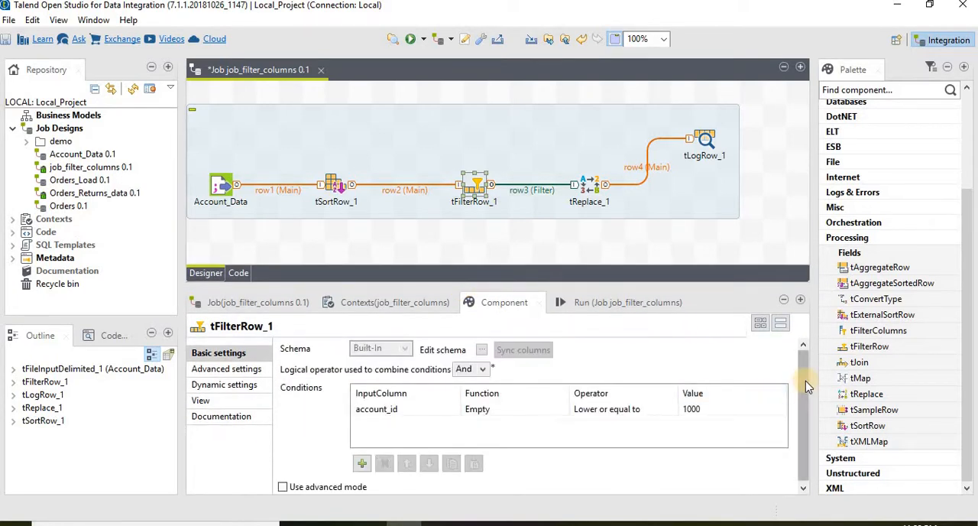
pyautogui.click(376, 409)
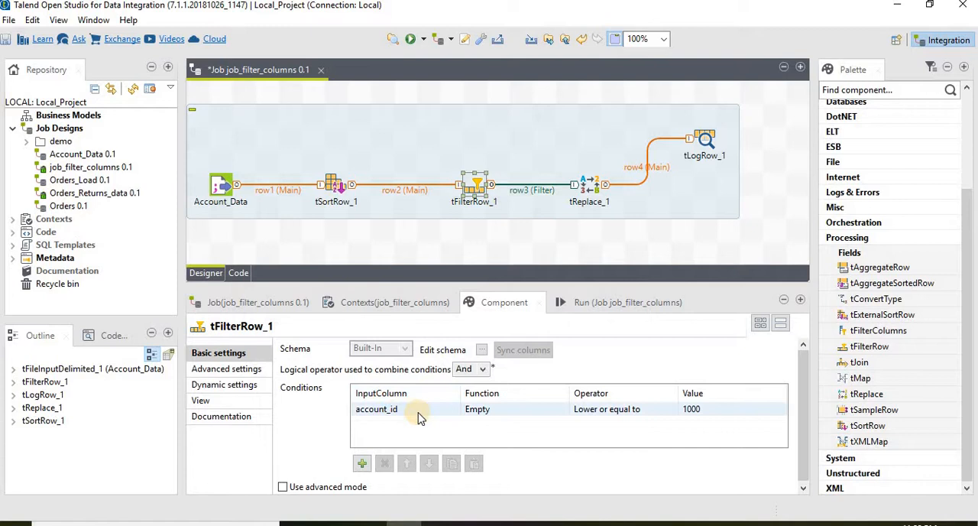
pyautogui.moveTo(392, 427)
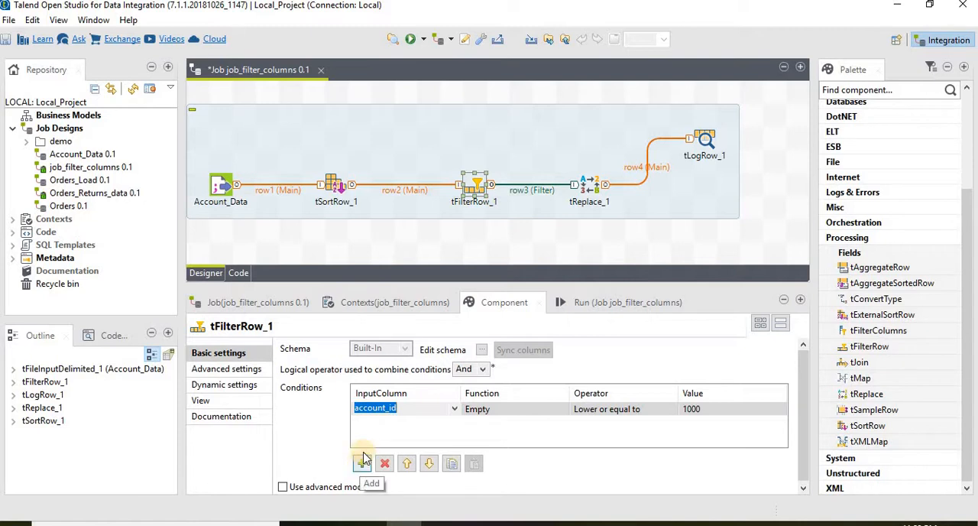
pyautogui.moveTo(419, 421)
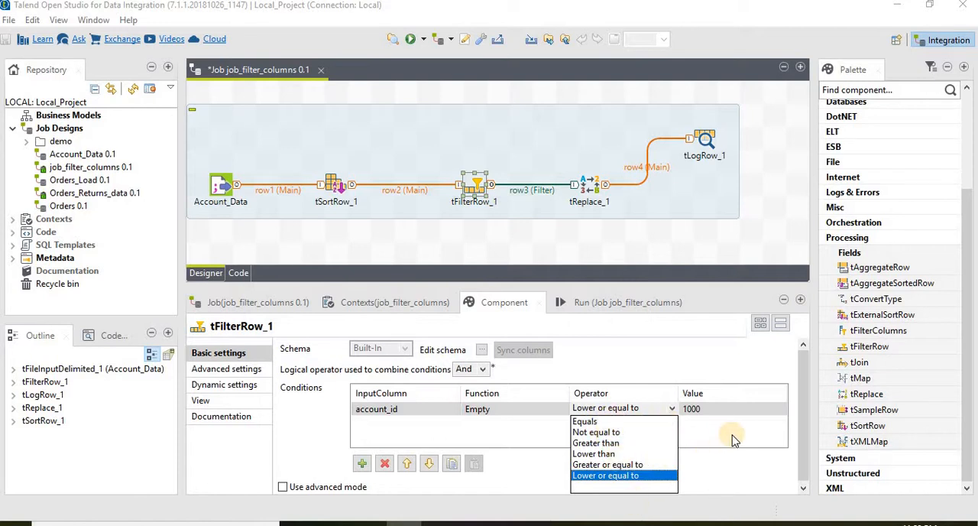
pyautogui.click(605, 475)
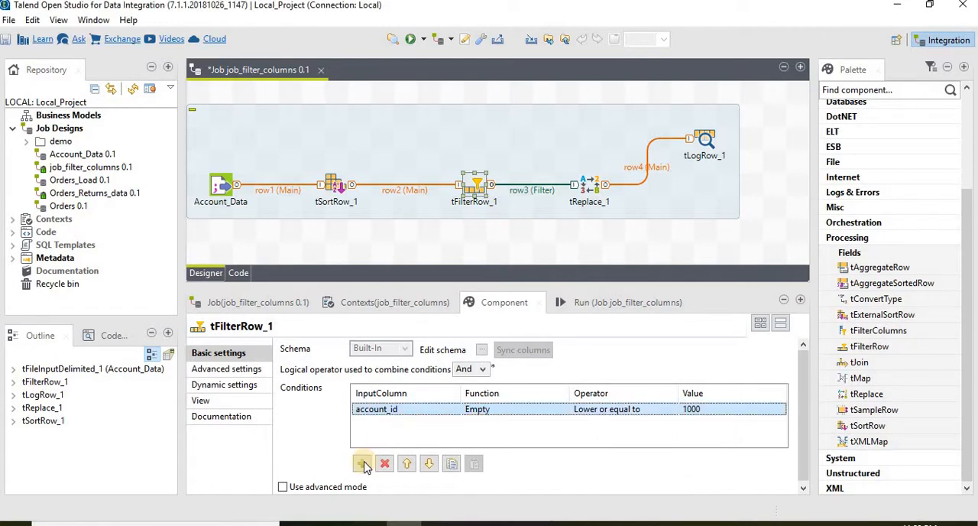
# Add a district_id condition with value 10, then remove it again.
pyautogui.click(362, 463)
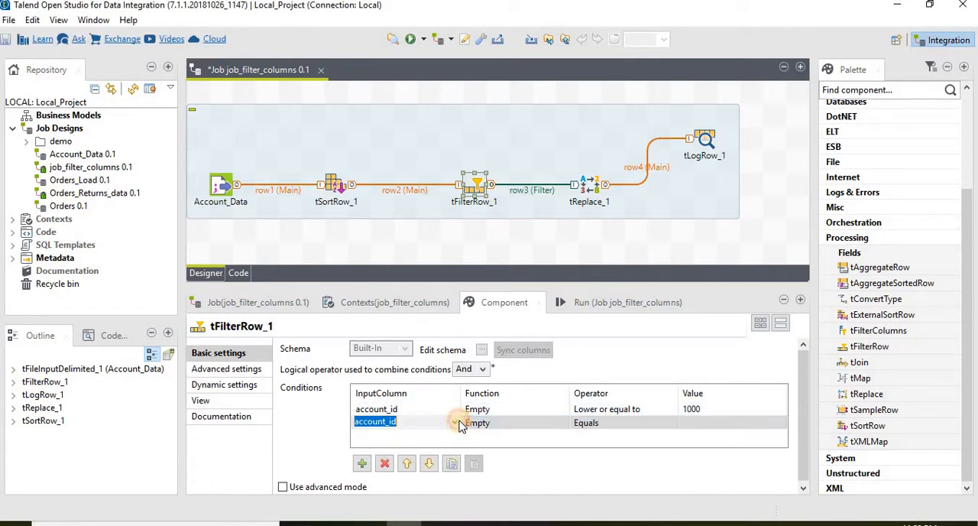
pyautogui.click(455, 422)
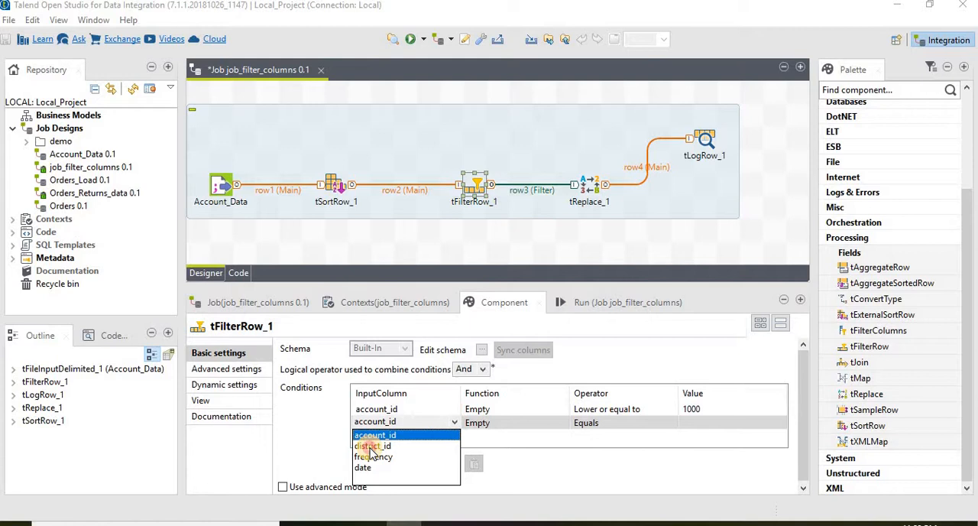
pyautogui.click(372, 446)
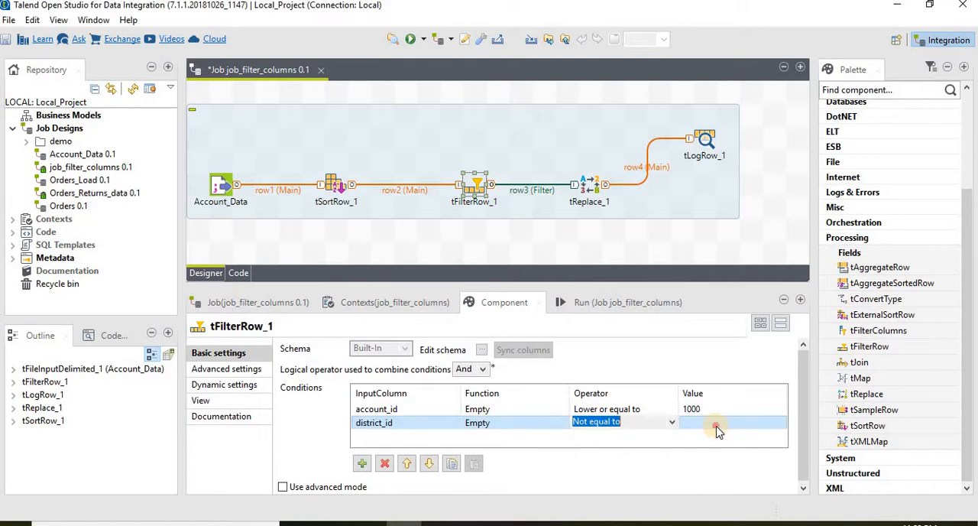
pyautogui.write('10')
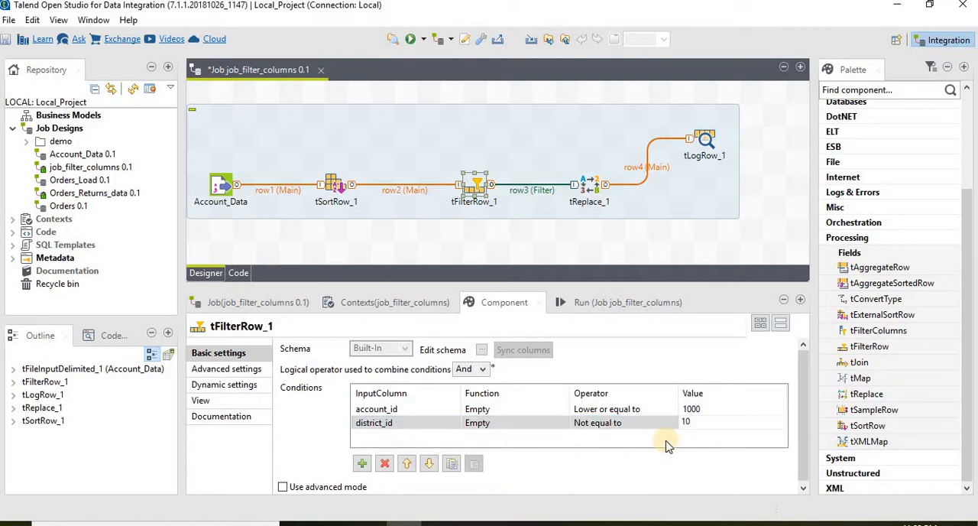
pyautogui.click(374, 422)
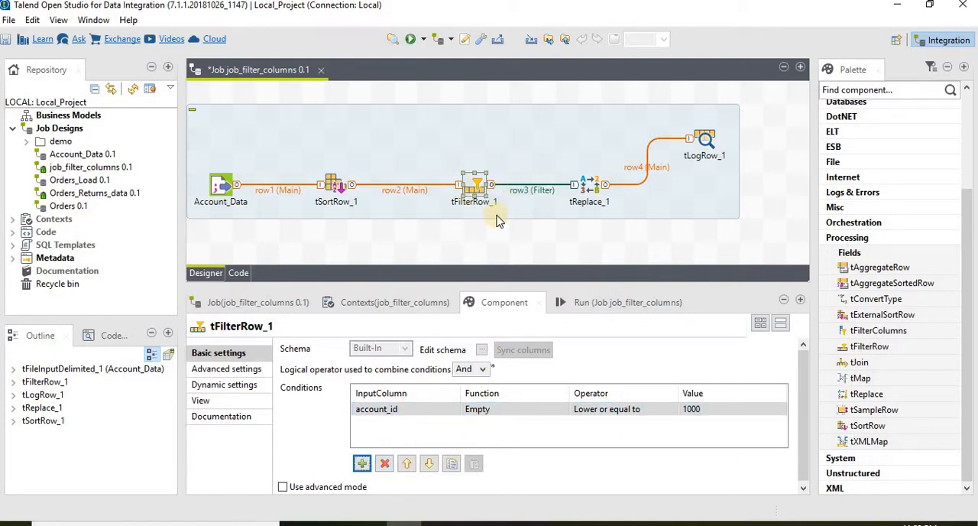
pyautogui.moveTo(616, 244)
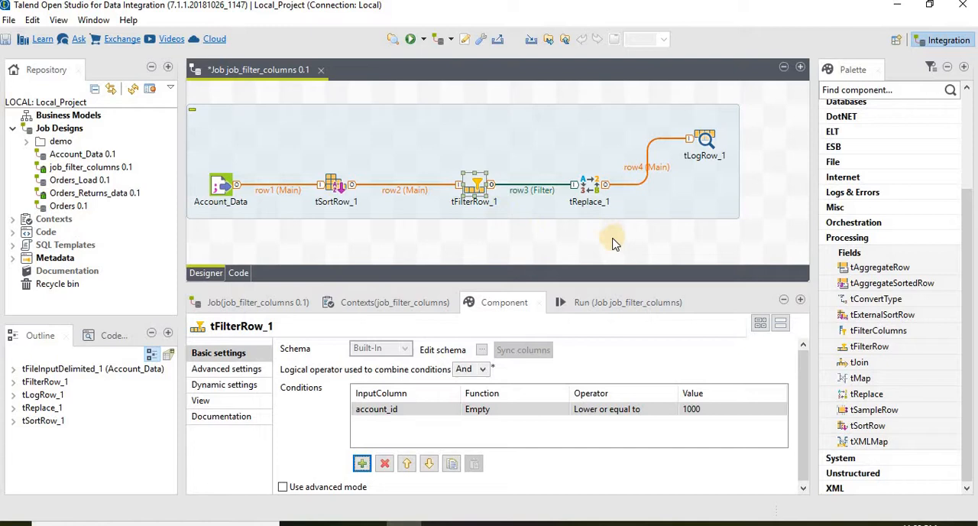
pyautogui.moveTo(565, 251)
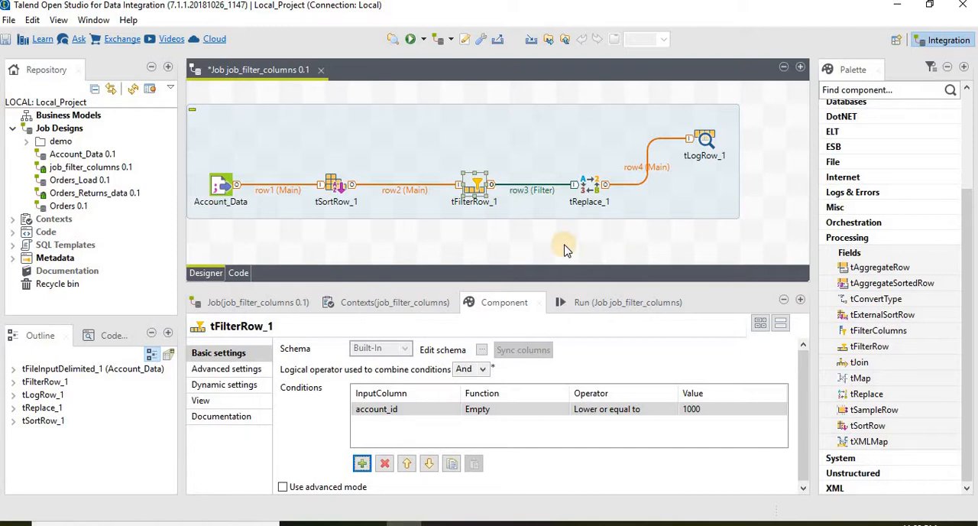
pyautogui.moveTo(594, 233)
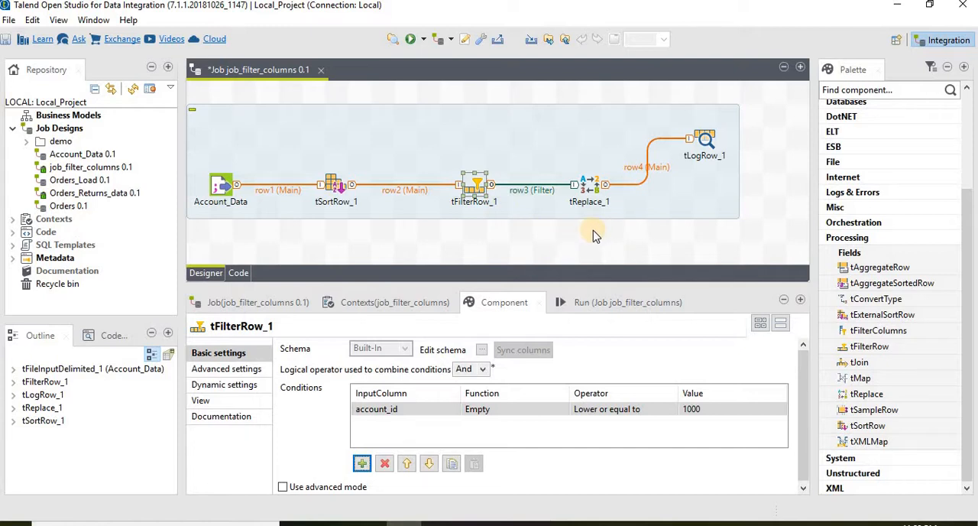
# Show tReplace_1's settings: advanced regexp mode with an empty patterns list.
pyautogui.click(590, 188)
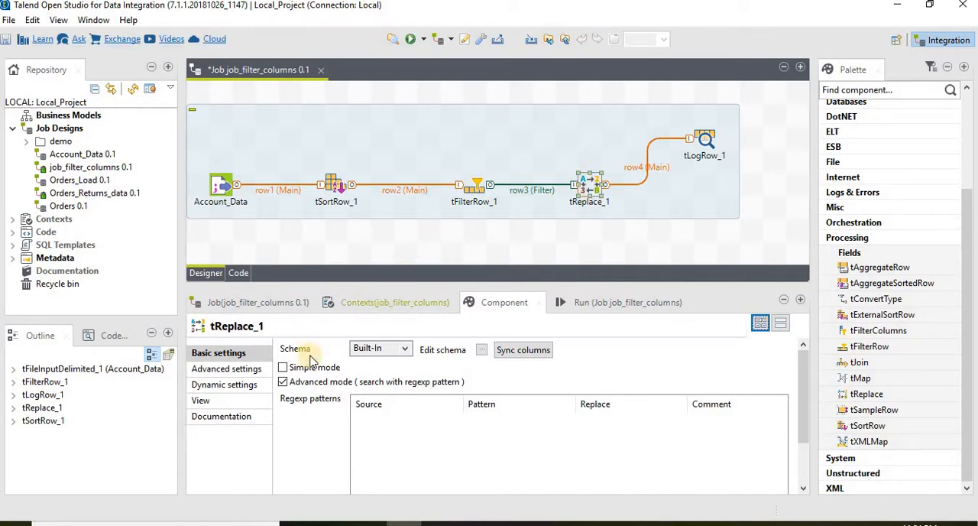
# Set tReplace_1 to simple mode with a frequency rule replacing 'POPLATEK M...' with 'TEST'.
pyautogui.click(284, 367)
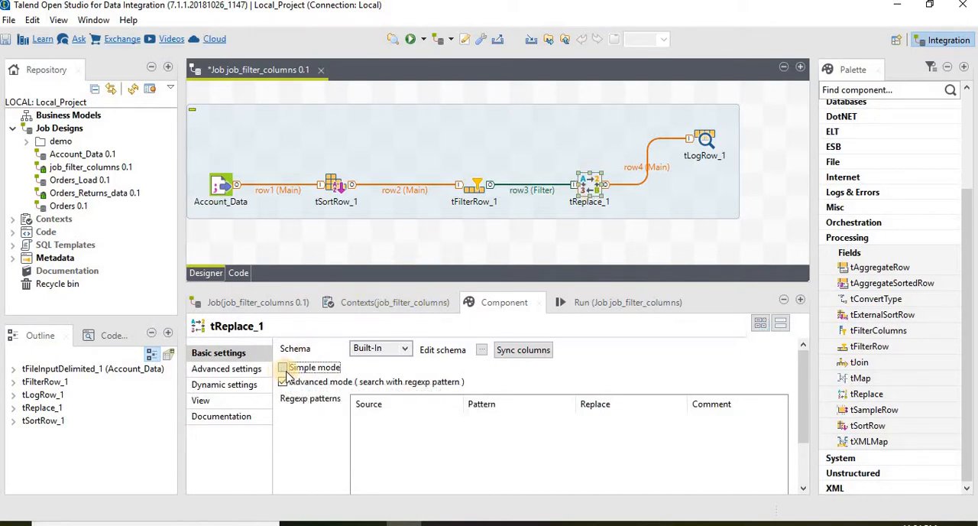
pyautogui.click(283, 368)
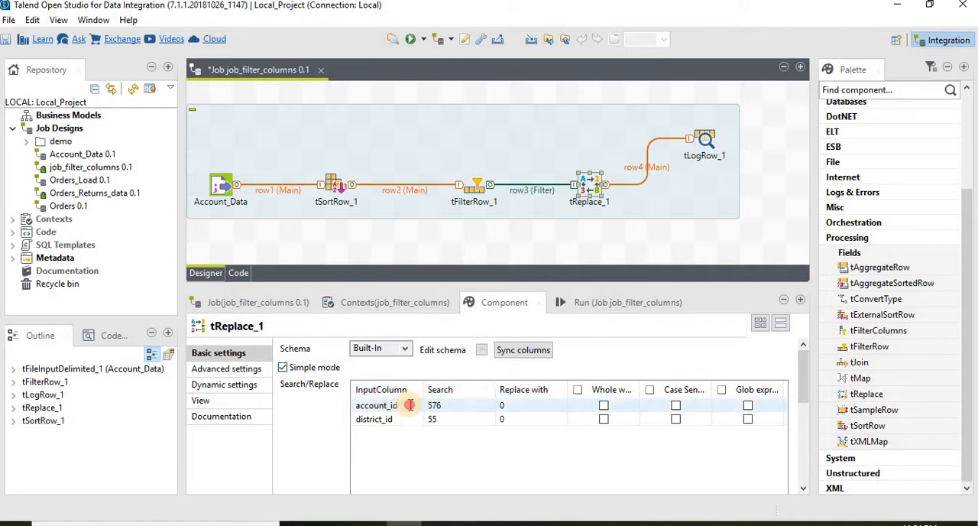
pyautogui.click(376, 405)
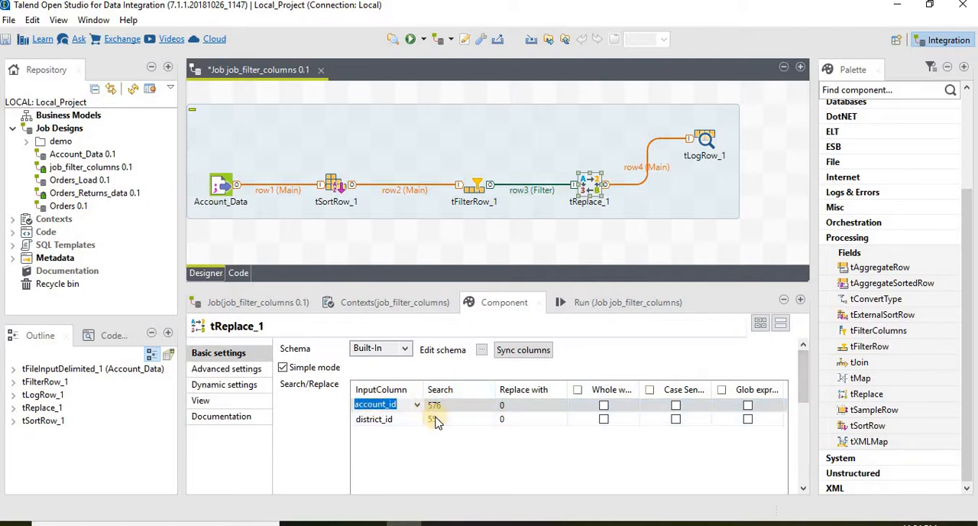
pyautogui.click(284, 395)
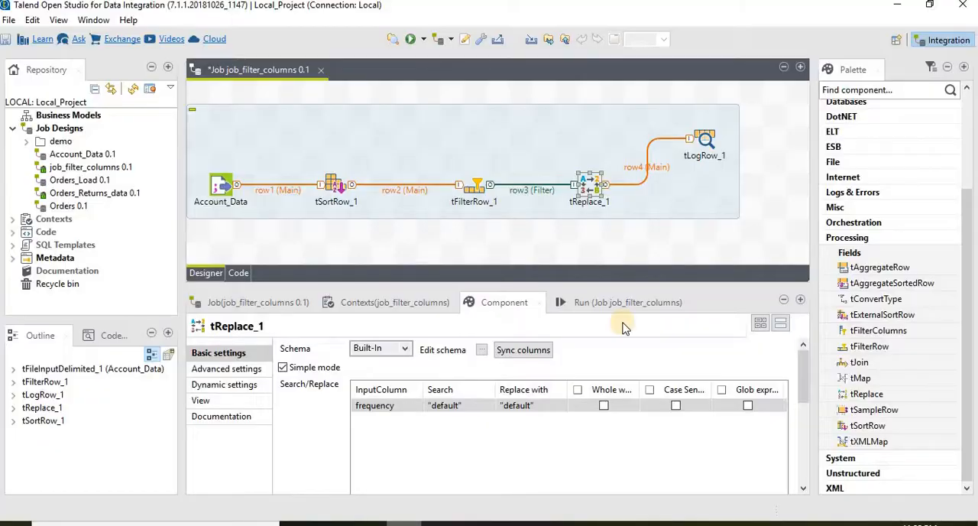
pyautogui.doubleClick(444, 405)
pyautogui.write('"TEST')
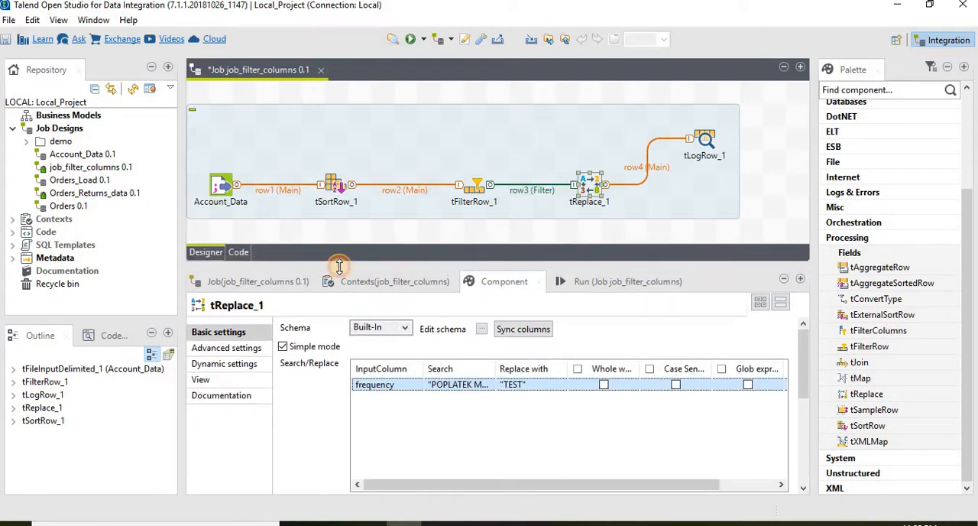
pyautogui.hscroll(3)
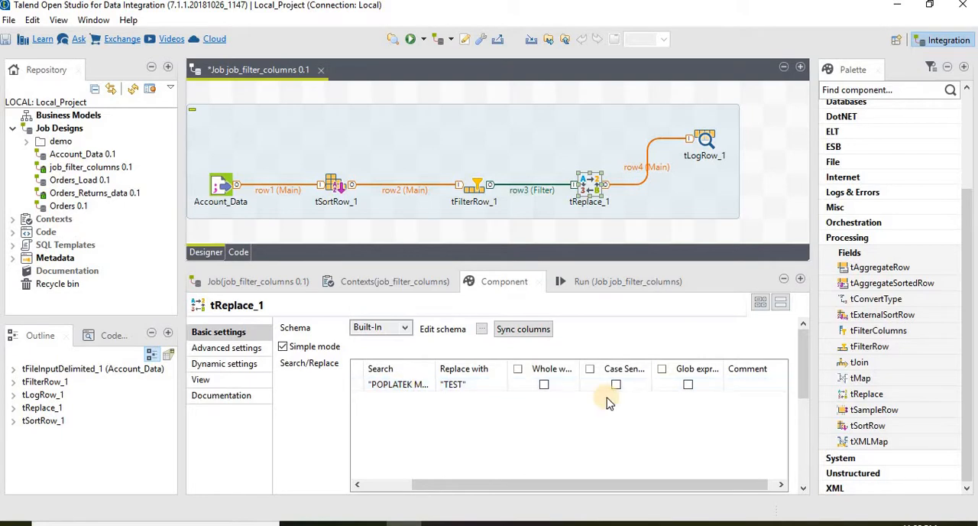
# Make the frequency rule replacing 'POPLATEK MESICNE' with 'TEST' case sensitive.
pyautogui.click(616, 384)
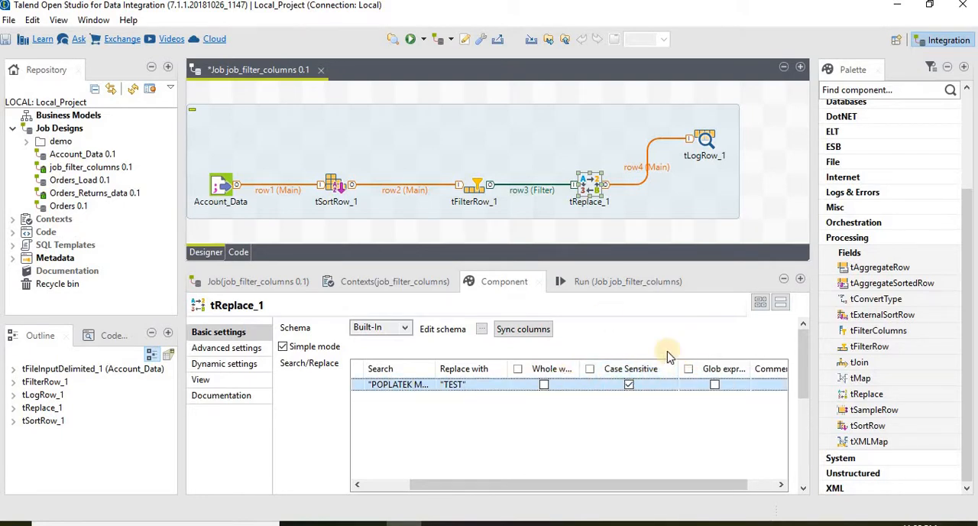
pyautogui.moveTo(436, 365)
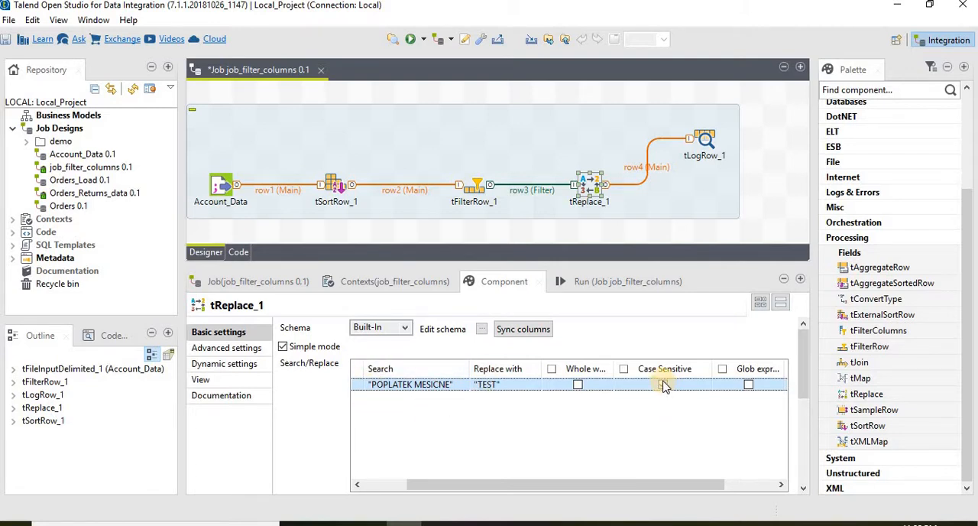
pyautogui.click(663, 385)
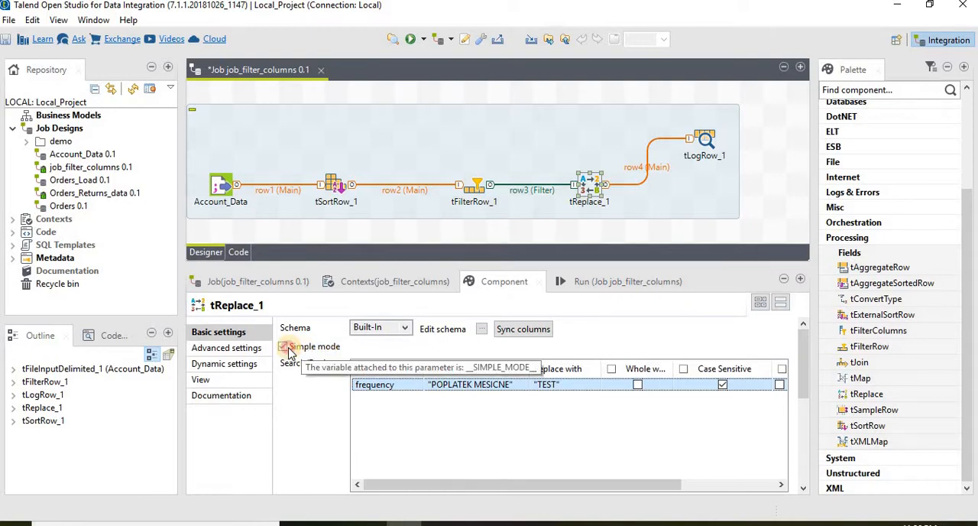
# Untick Simple mode so tReplace_1 uses advanced regexp patterns.
pyautogui.click(284, 347)
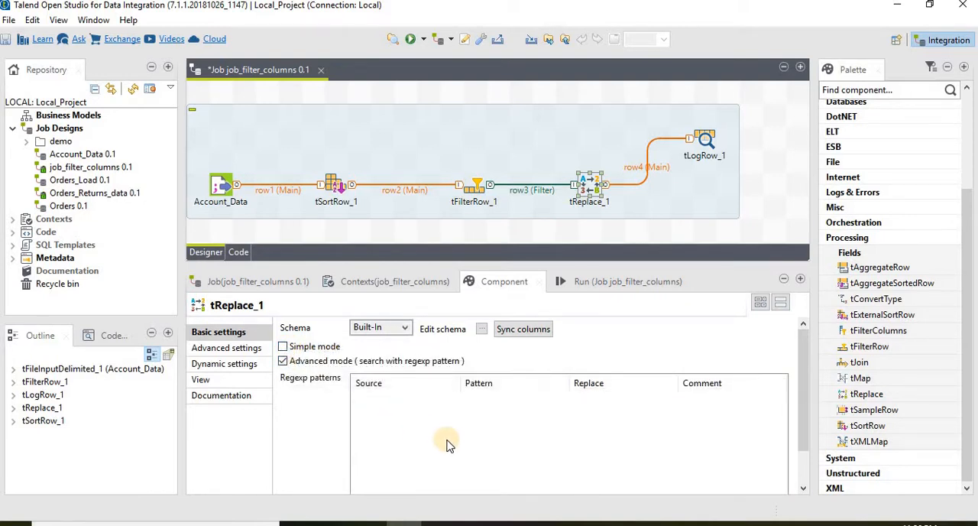
pyautogui.moveTo(786, 400)
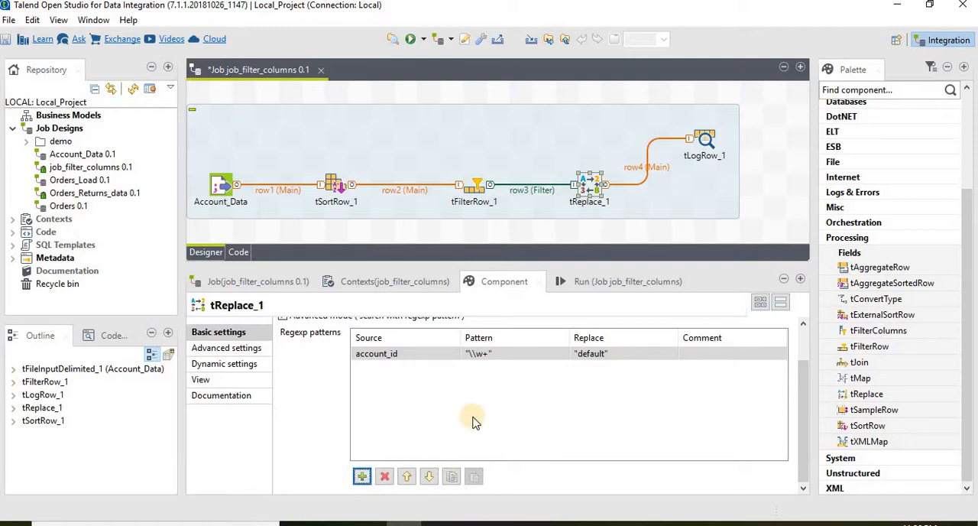
pyautogui.moveTo(482, 428)
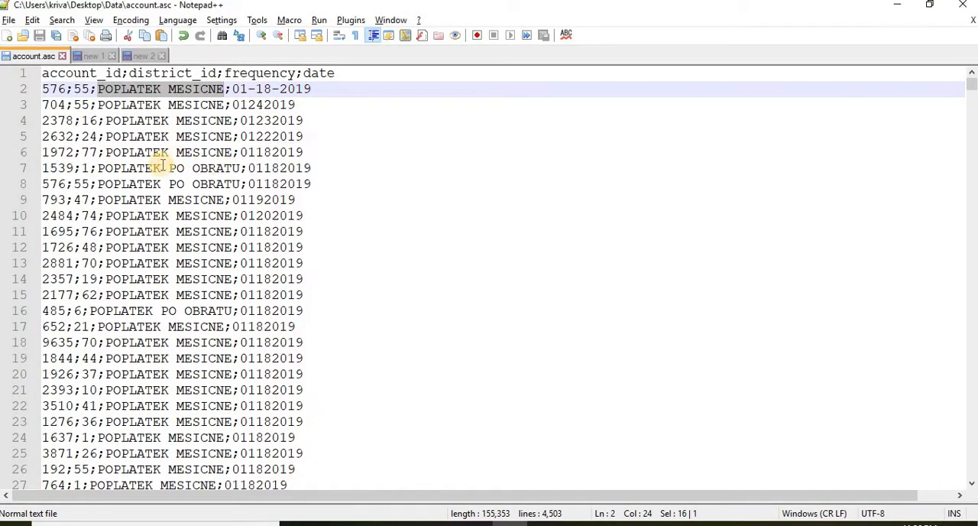
# Select 'PO' in line 7 of account.asc (POPLATEK PO OBRATU), then return to Talend.
pyautogui.click(197, 168)
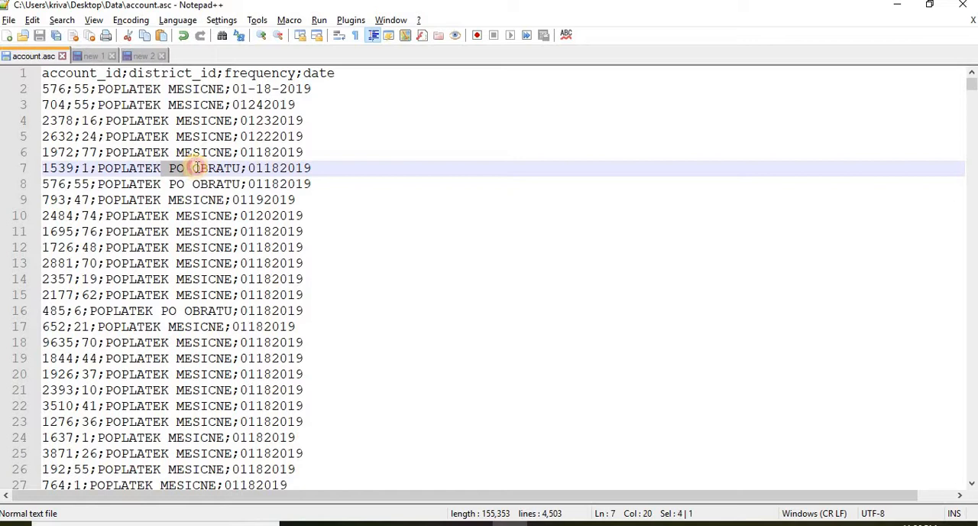
pyautogui.doubleClick(175, 168)
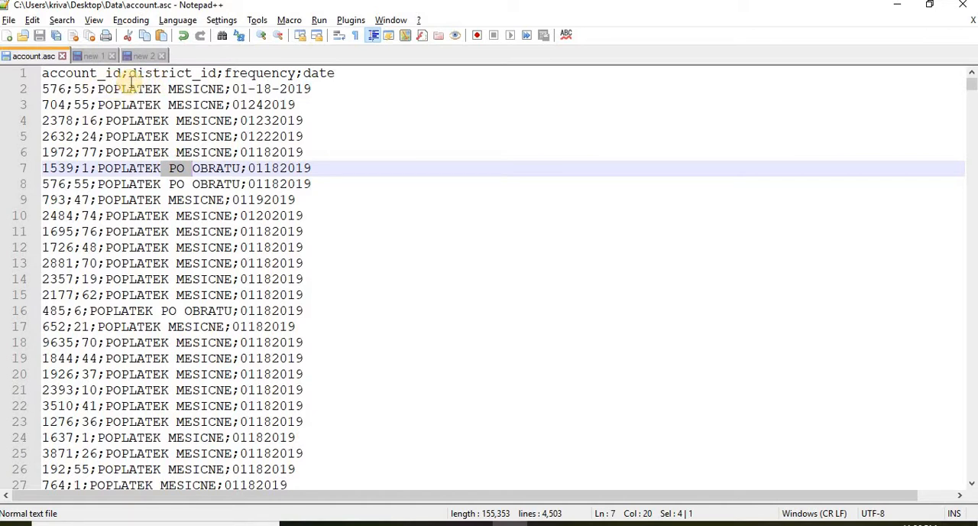
pyautogui.doubleClick(182, 72)
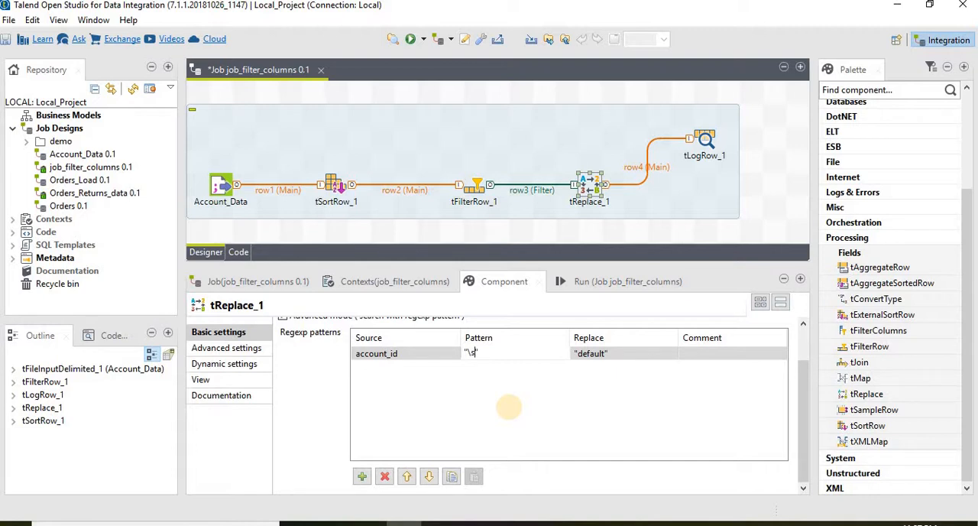
# Enter the pattern \s(PO)\s in the account_id regexp rule.
pyautogui.write('(P')
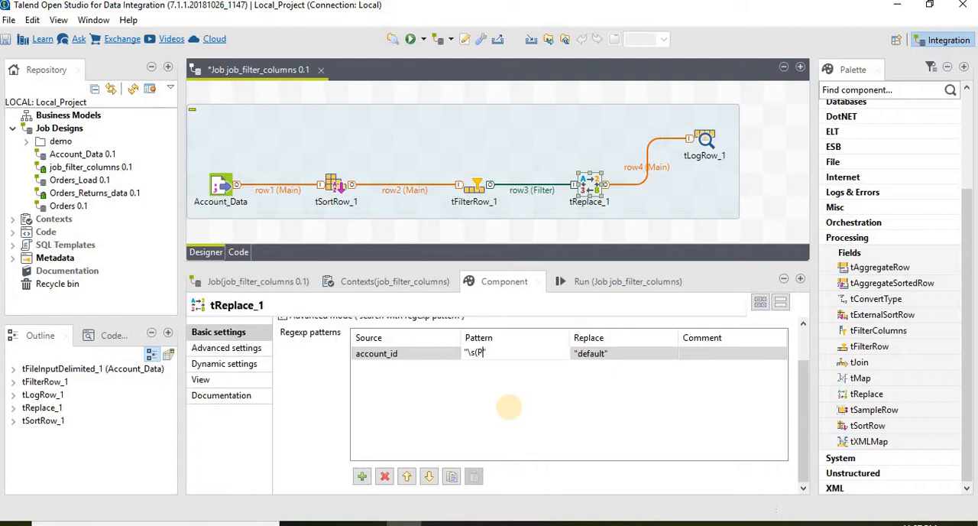
pyautogui.write('O"')
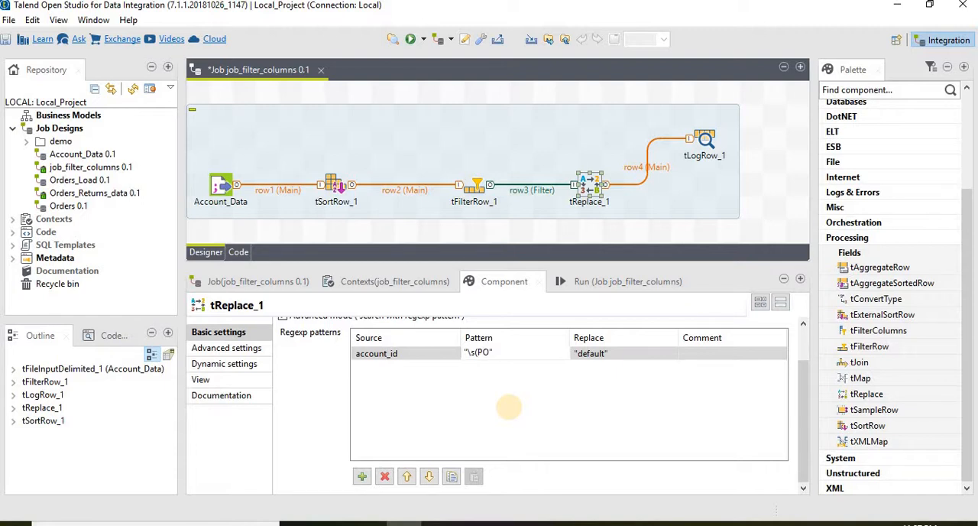
pyautogui.write(')\\s')
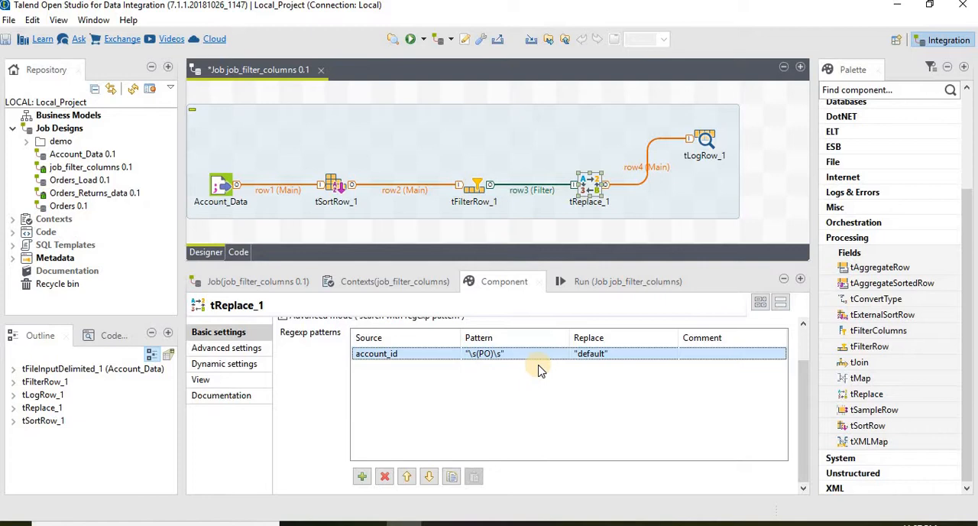
pyautogui.doubleClick(484, 354)
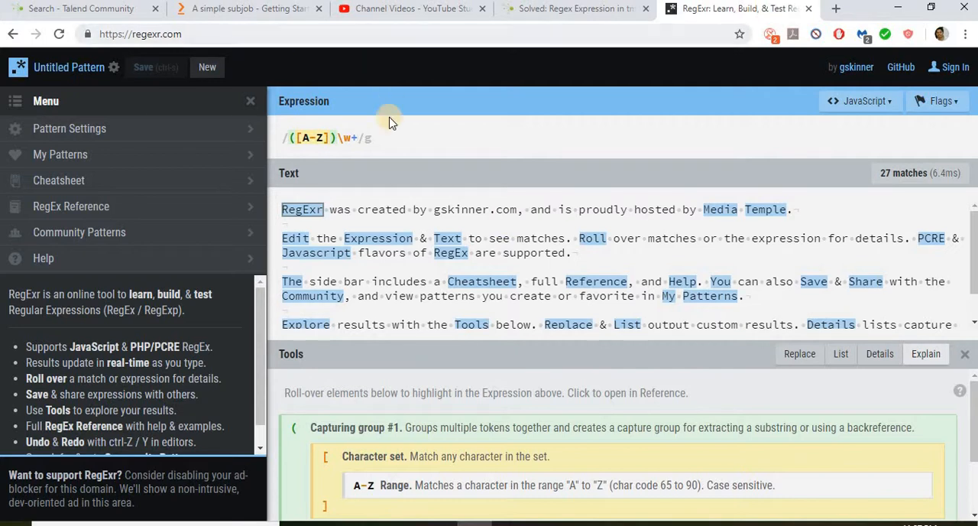
pyautogui.moveTo(345, 138)
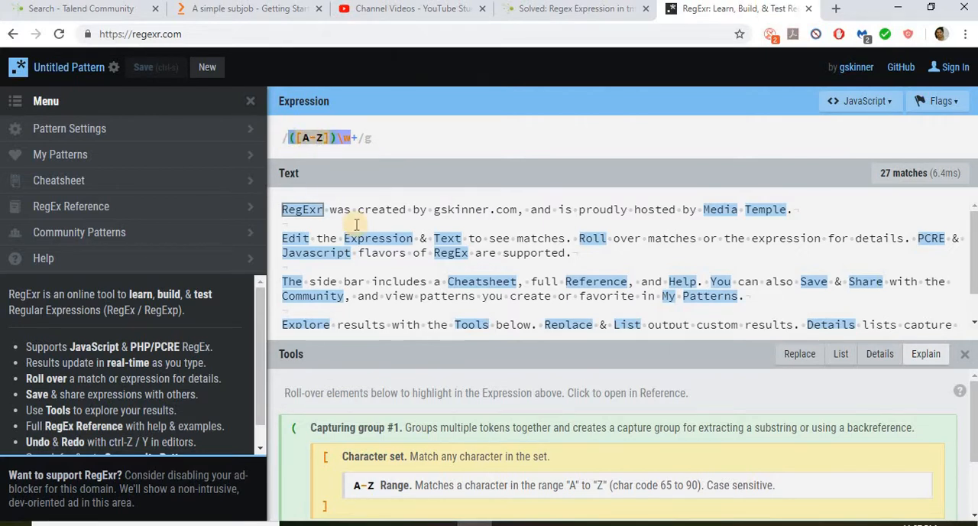
# Delete RegExr's sample capital-letter-word expression, leaving the expression empty.
pyautogui.click(318, 138)
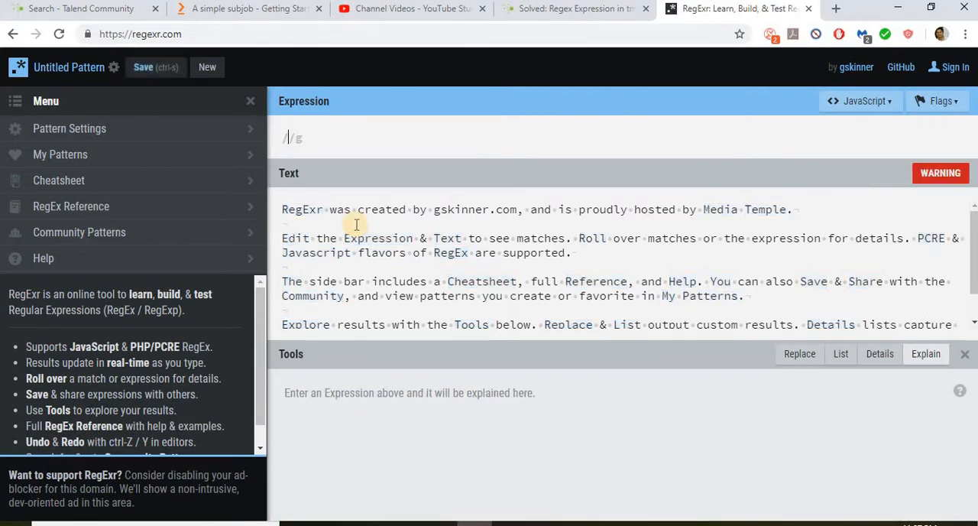
pyautogui.moveTo(684, 238)
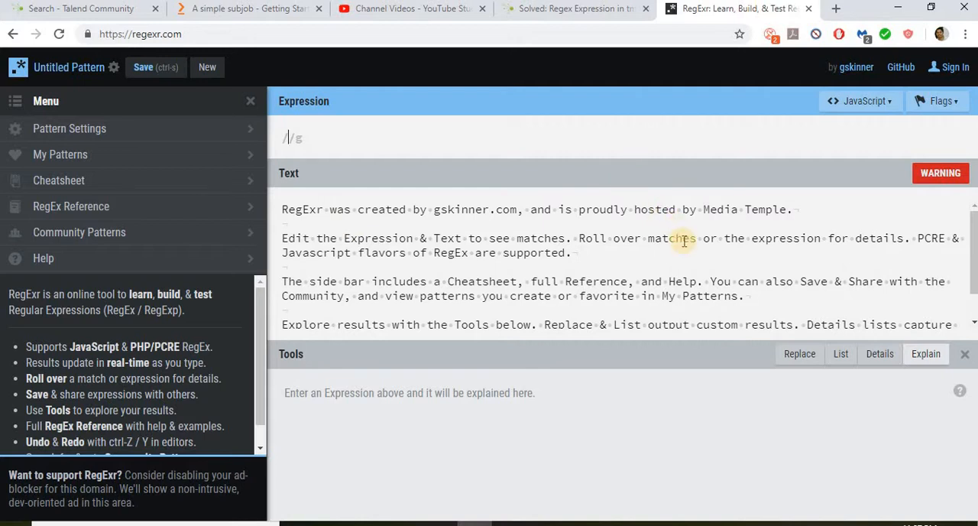
pyautogui.moveTo(701, 240)
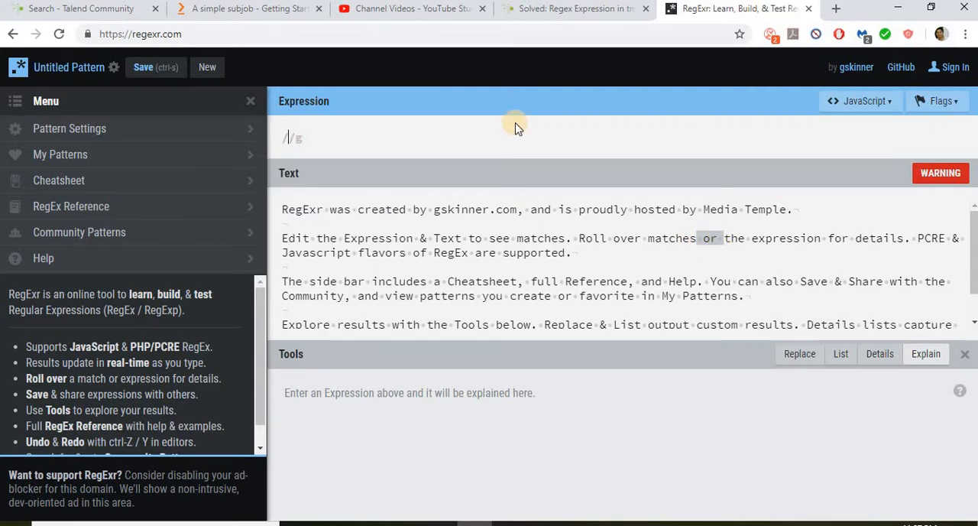
# Enter the RegExr expression \s(or)\s to match 'or' surrounded by whitespace.
pyautogui.write('\\s')
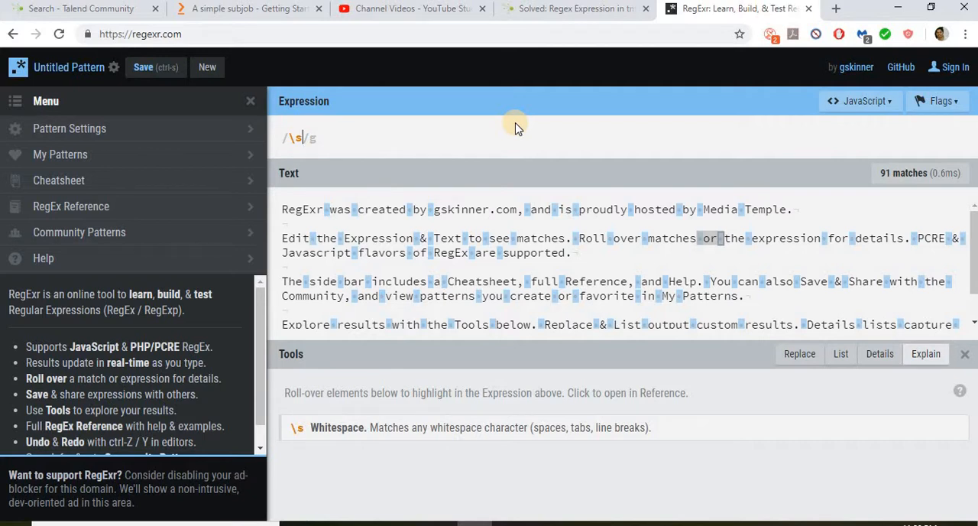
pyautogui.write('(')
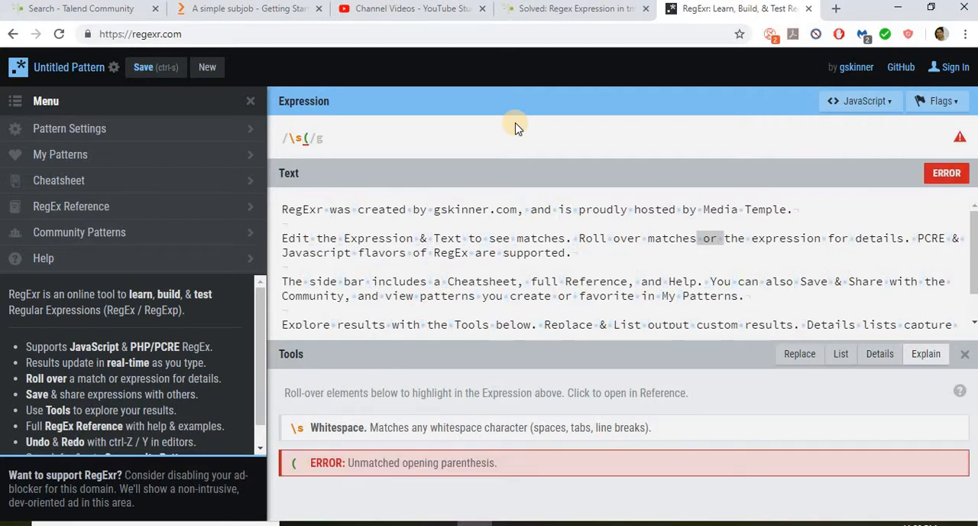
pyautogui.write('or')
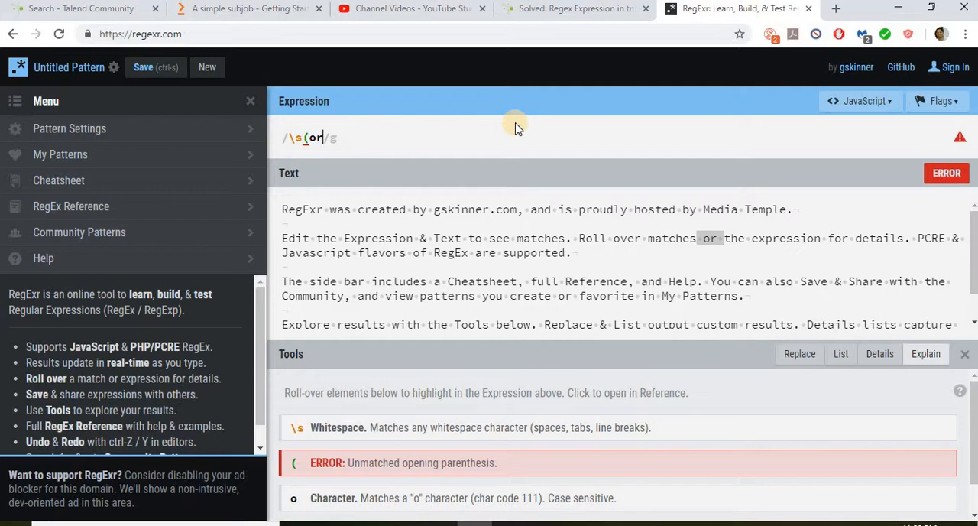
pyautogui.write(')\\s')
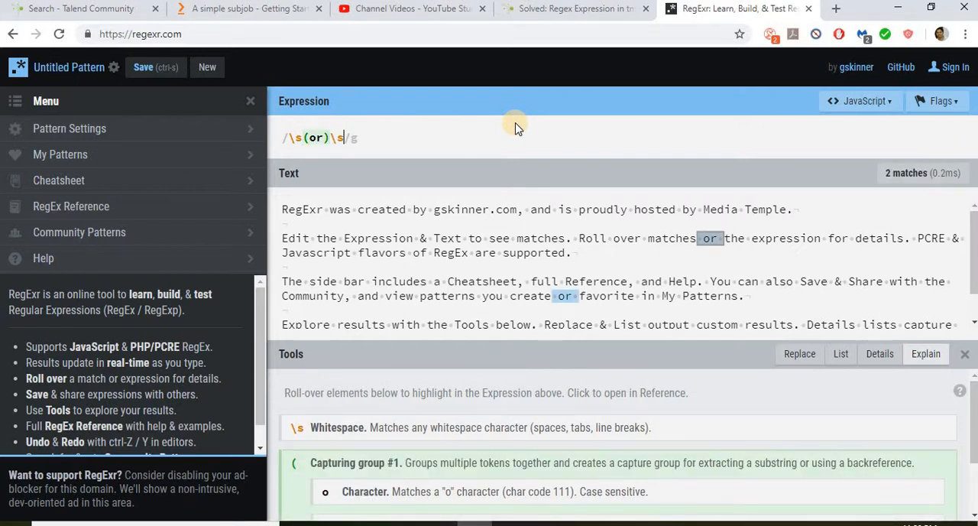
pyautogui.moveTo(507, 209)
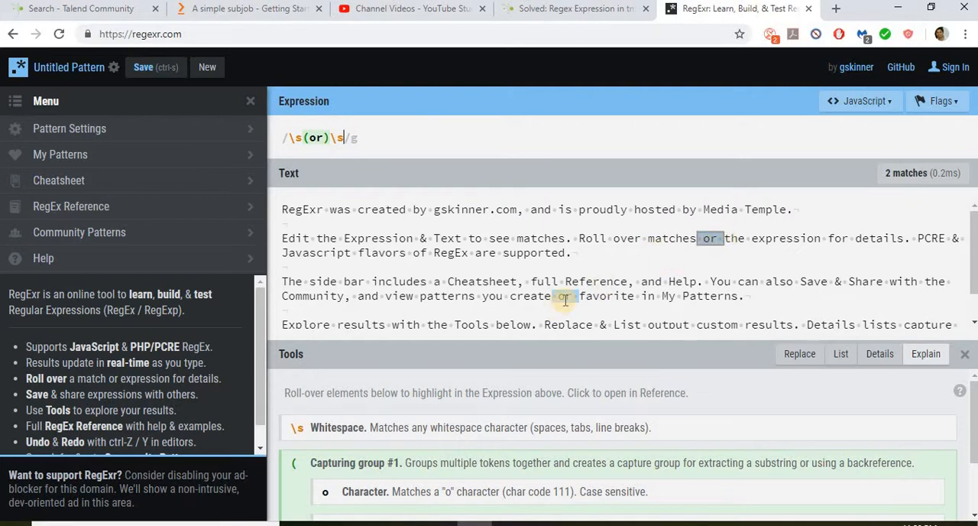
pyautogui.moveTo(312, 138)
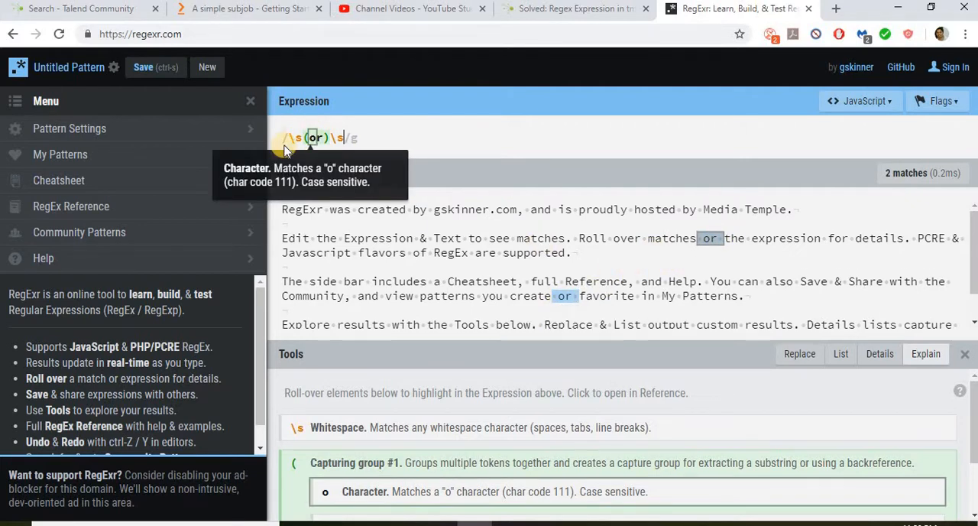
pyautogui.moveTo(308, 137)
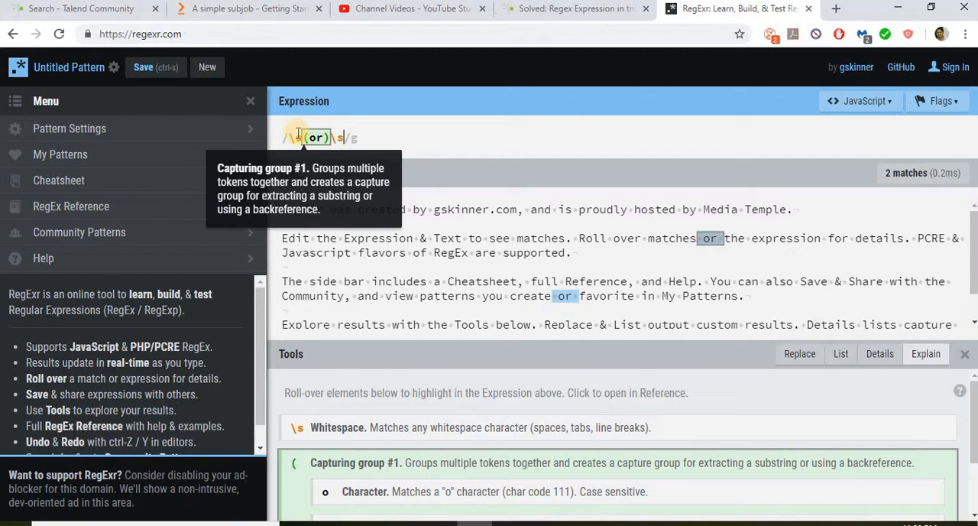
pyautogui.moveTo(709, 237)
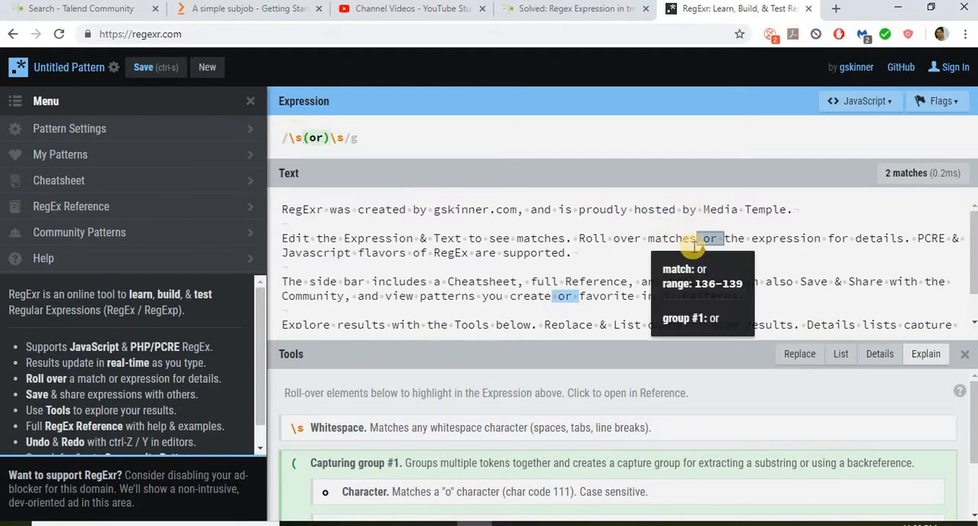
pyautogui.moveTo(320, 138)
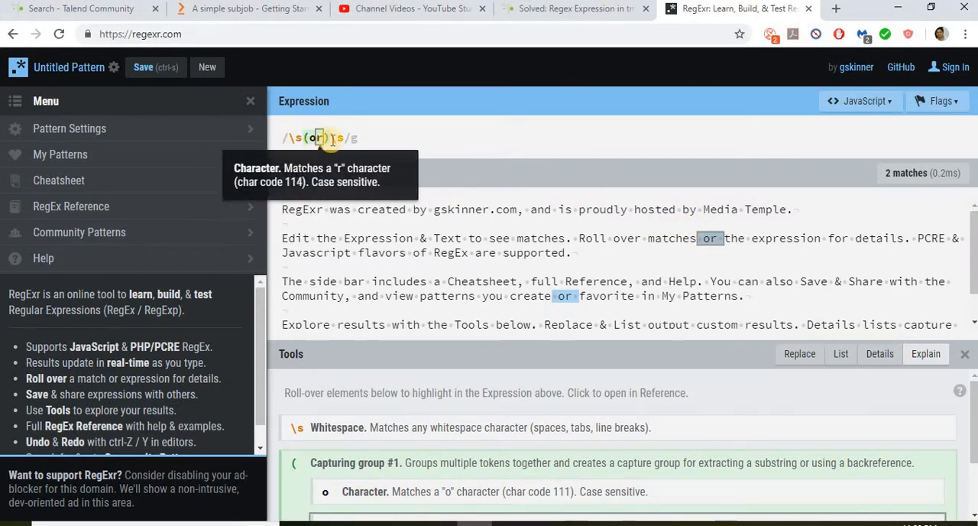
pyautogui.moveTo(570, 317)
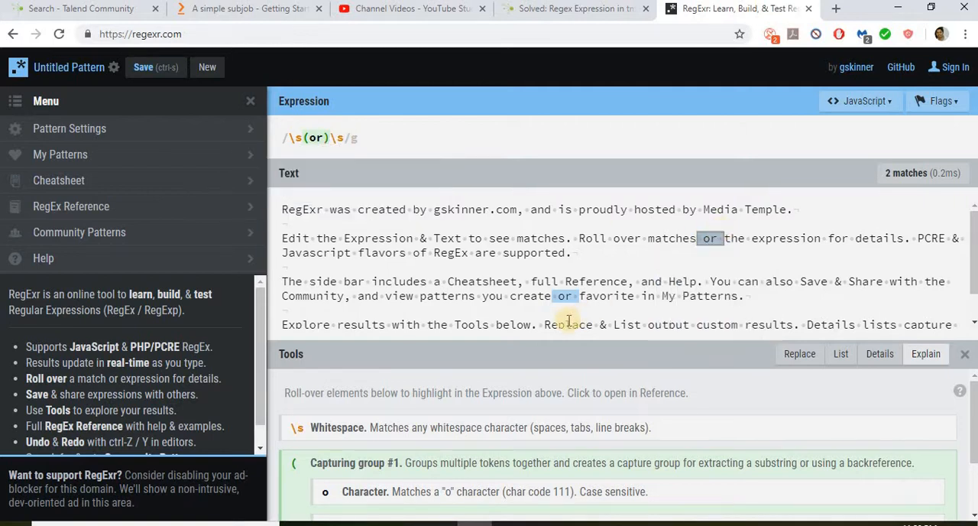
pyautogui.moveTo(564, 296)
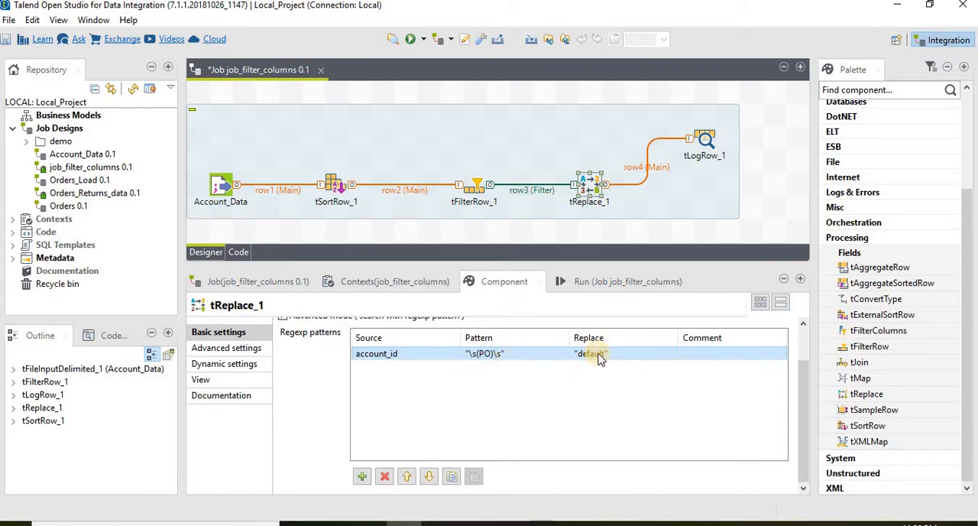
# Change tReplace_1's account_id replacement value from default to " A+ ".
pyautogui.doubleClick(589, 353)
pyautogui.write('" A+ ')
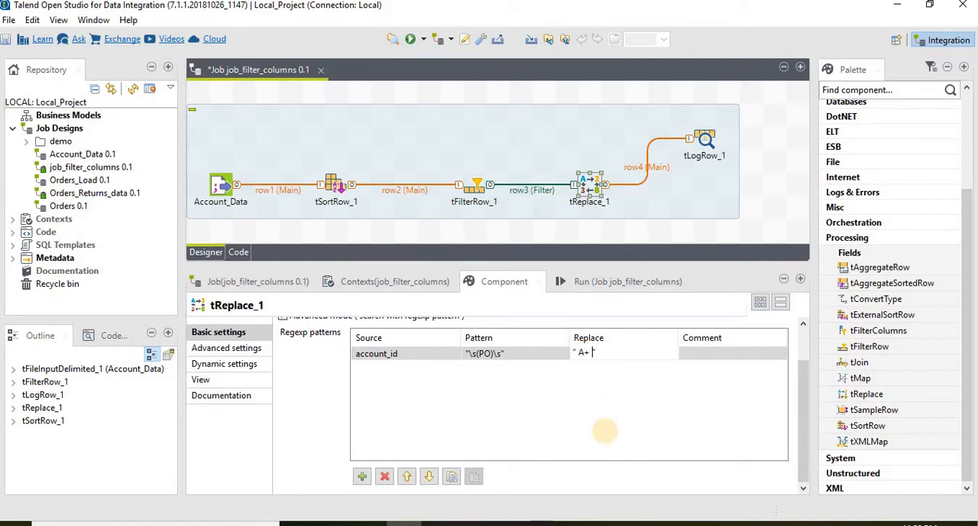
pyautogui.click(642, 353)
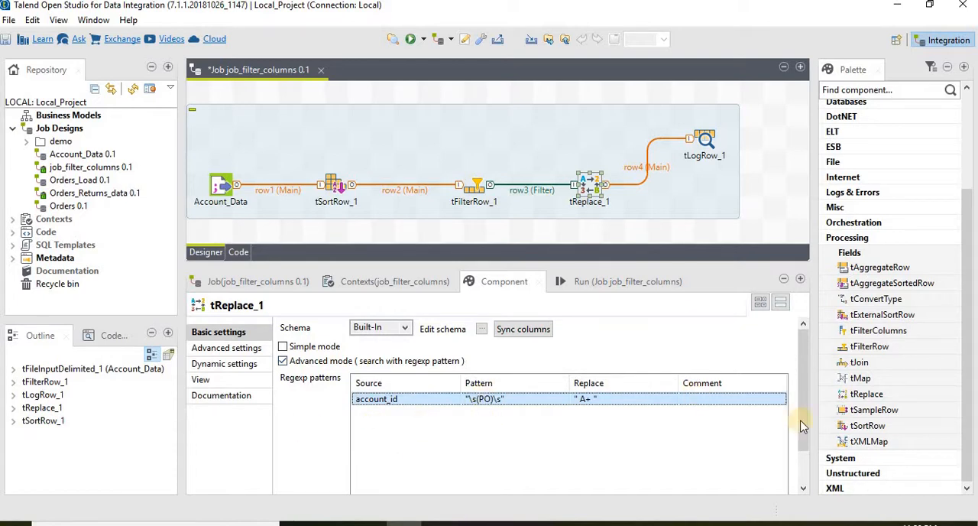
pyautogui.scroll(-3)
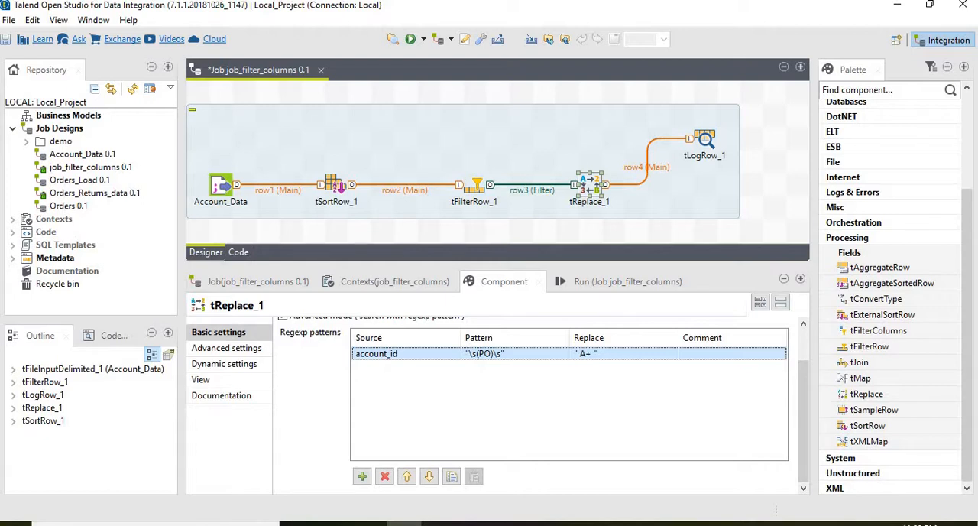
pyautogui.moveTo(969, 485)
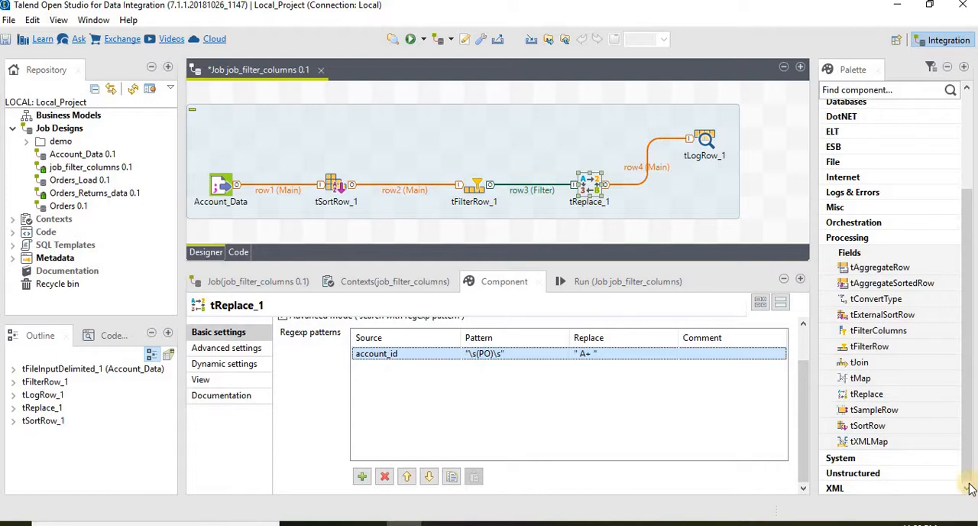
pyautogui.moveTo(738, 238)
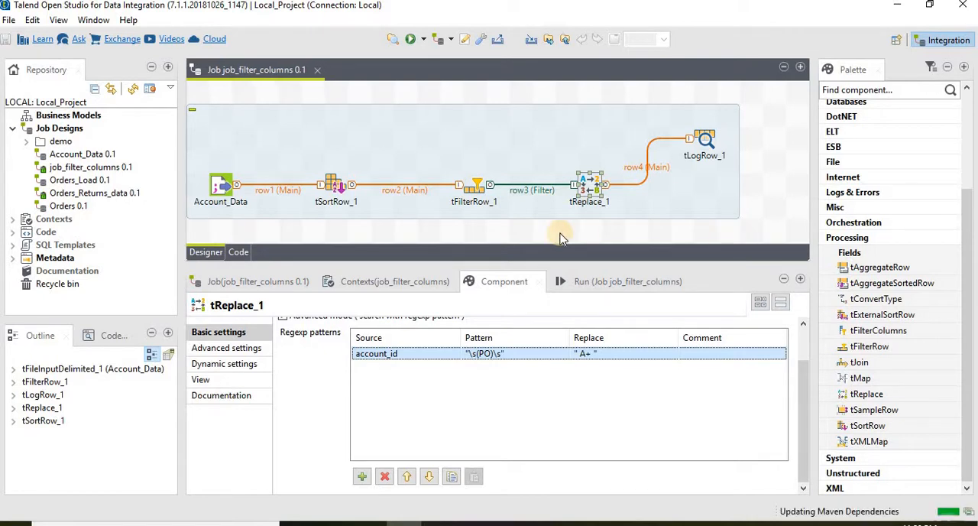
pyautogui.moveTo(725, 218)
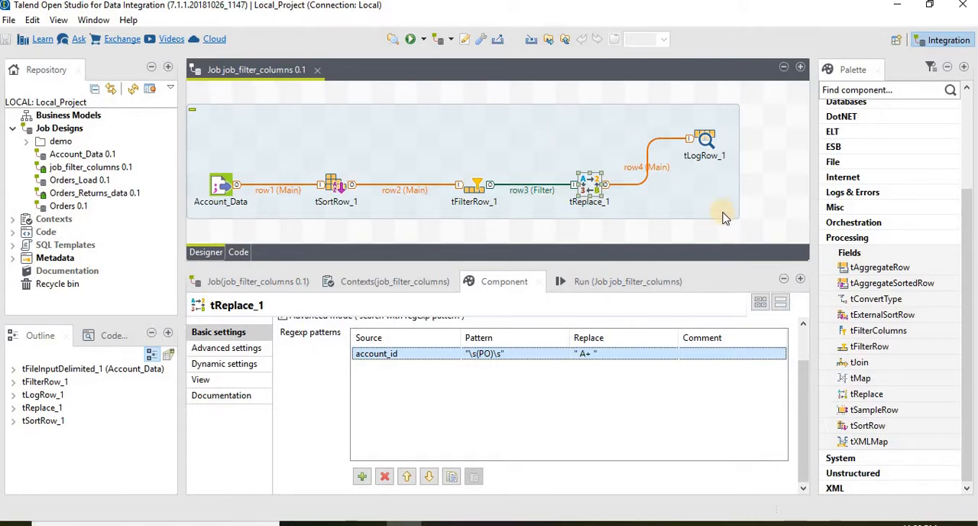
pyautogui.moveTo(669, 239)
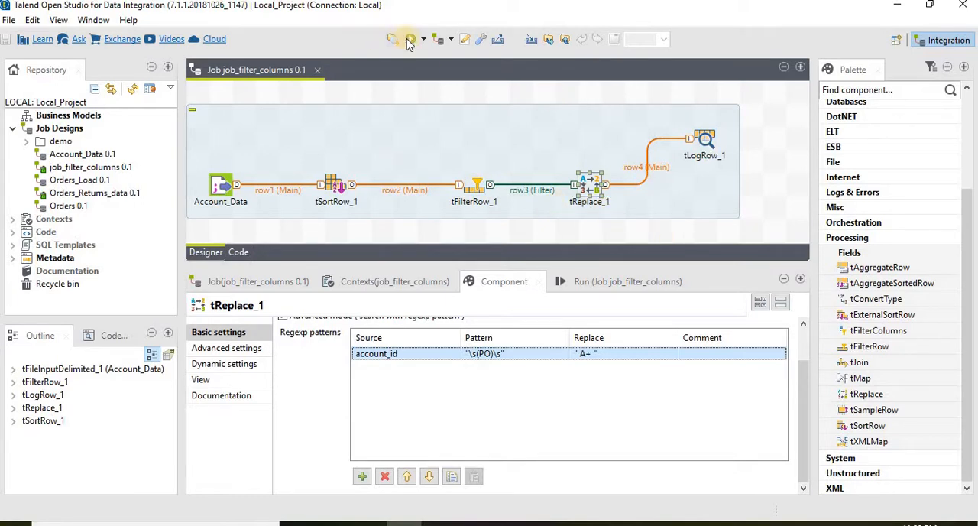
# Run job_filter_columns, which fails with an invalid escape sequence compile error.
pyautogui.click(409, 39)
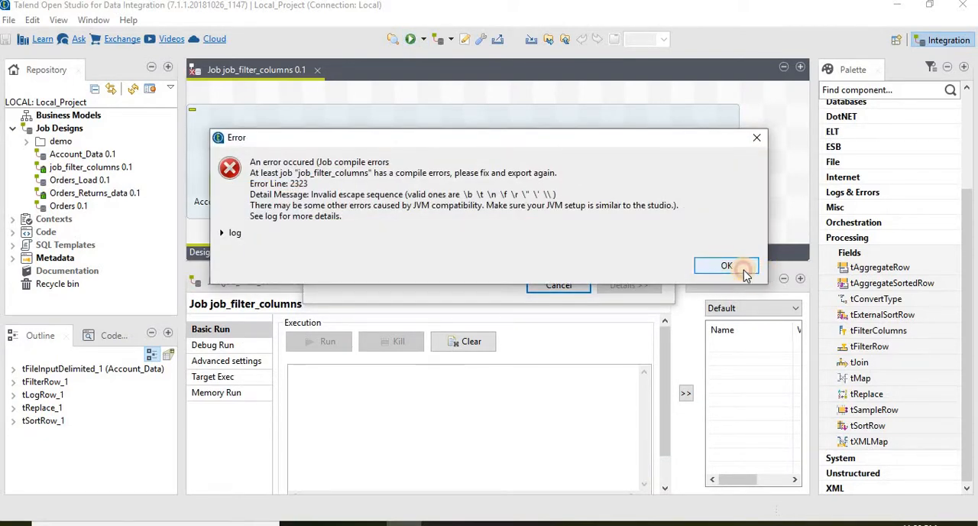
# Rerun the job and read the full log: replaceAll cannot take an Integer argument.
pyautogui.click(727, 266)
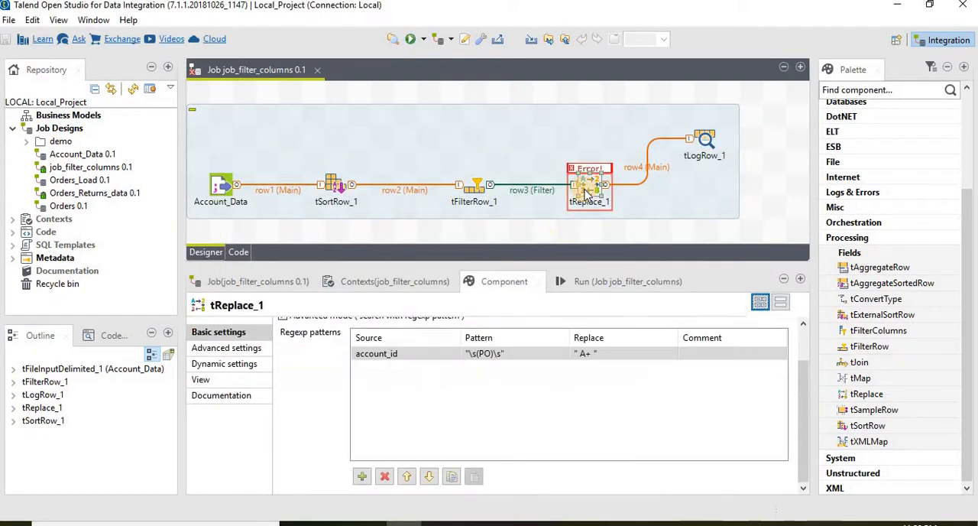
pyautogui.doubleClick(484, 353)
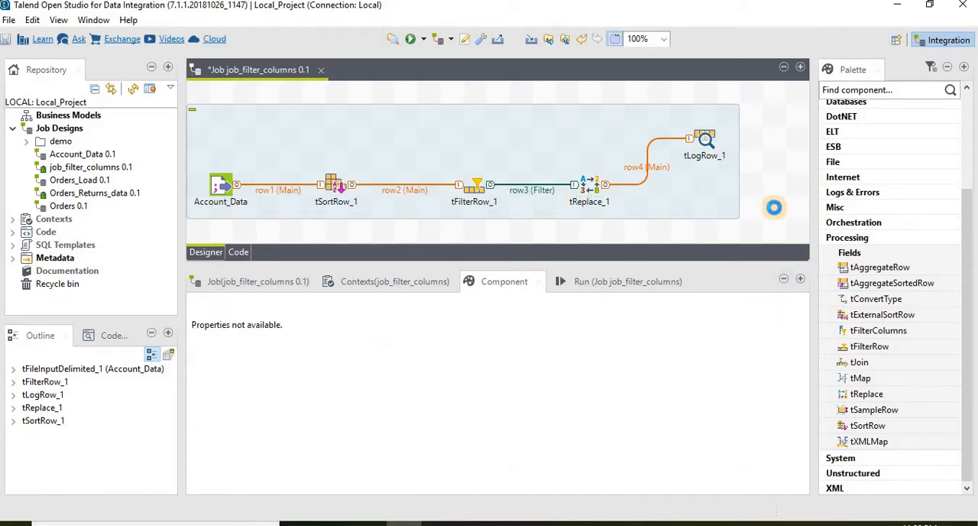
pyautogui.click(411, 39)
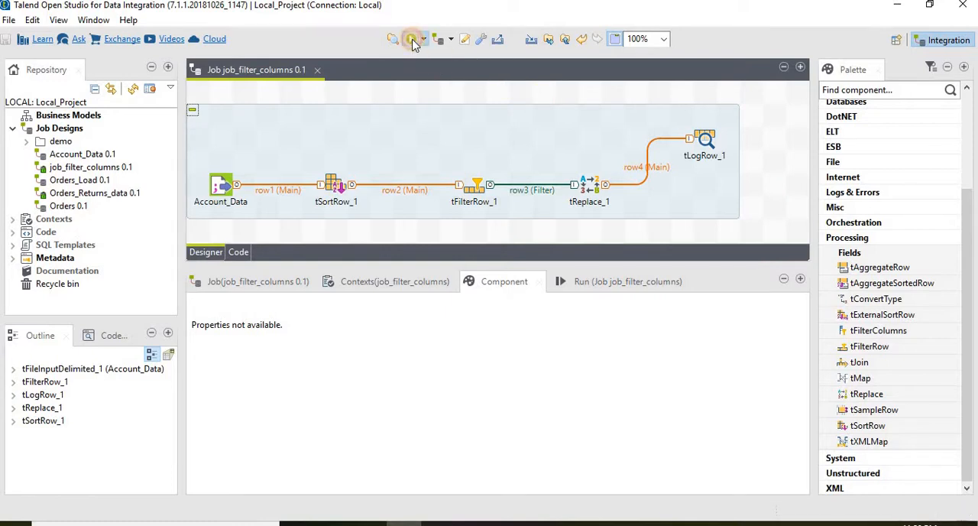
pyautogui.click(410, 39)
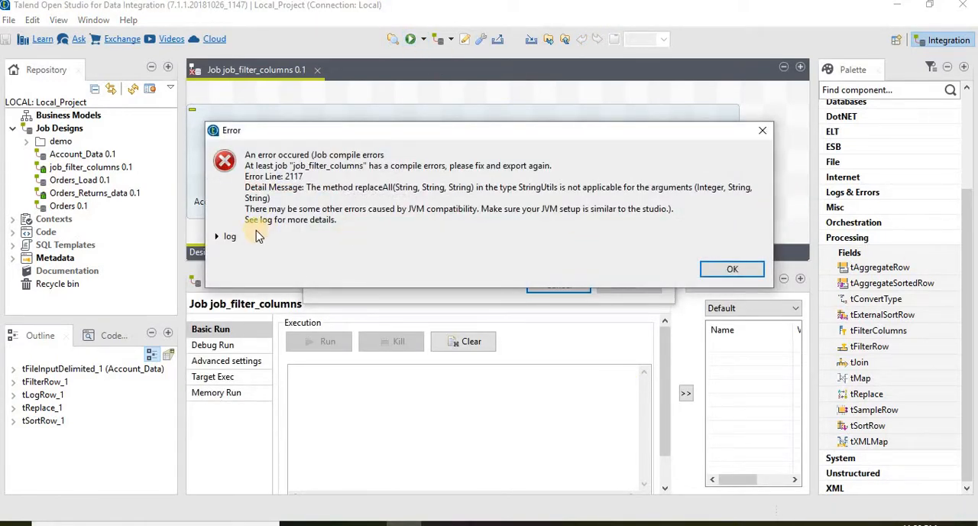
pyautogui.click(216, 236)
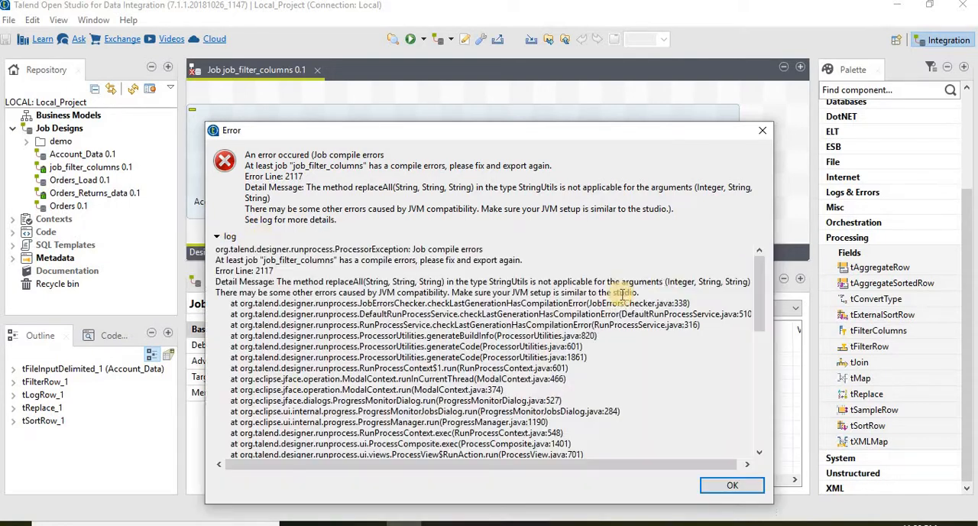
pyautogui.click(732, 485)
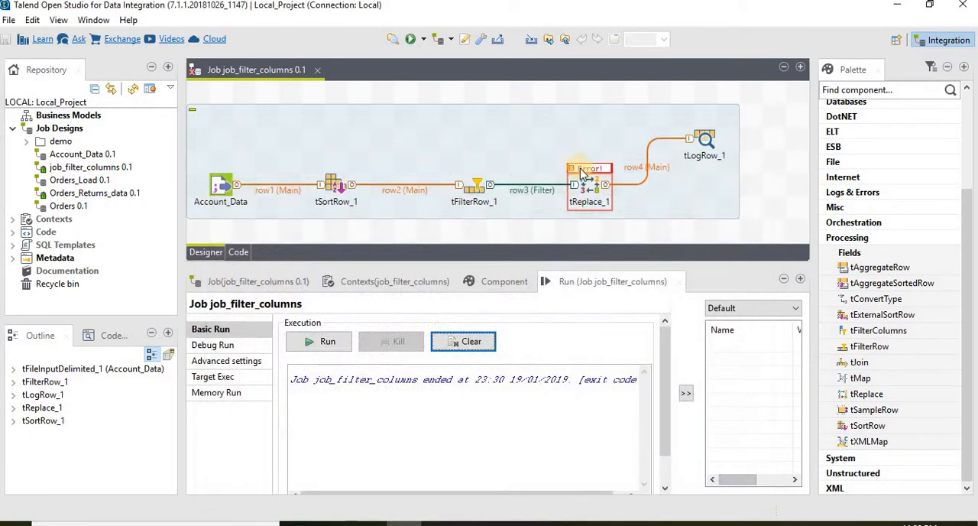
# Check tReplace_1's error and switch its regexp rule's source column to frequency.
pyautogui.click(589, 183)
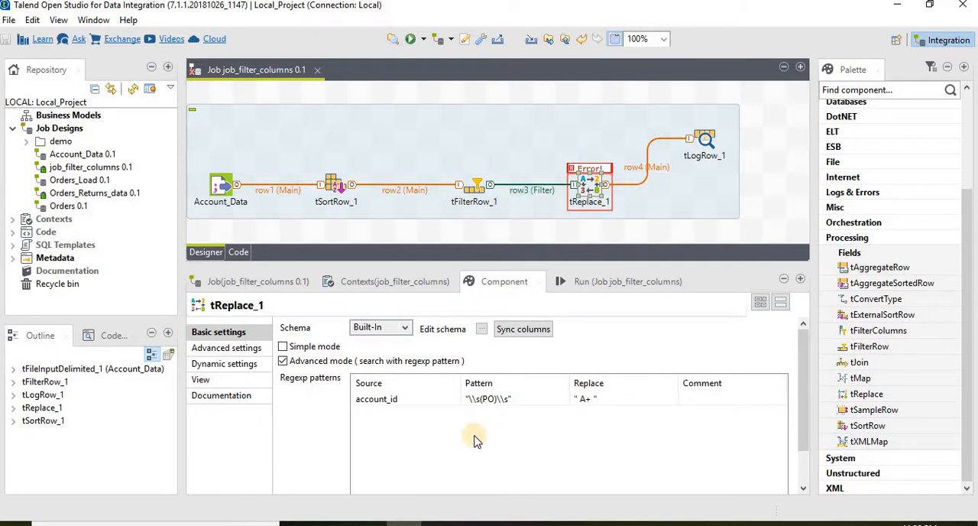
pyautogui.click(375, 398)
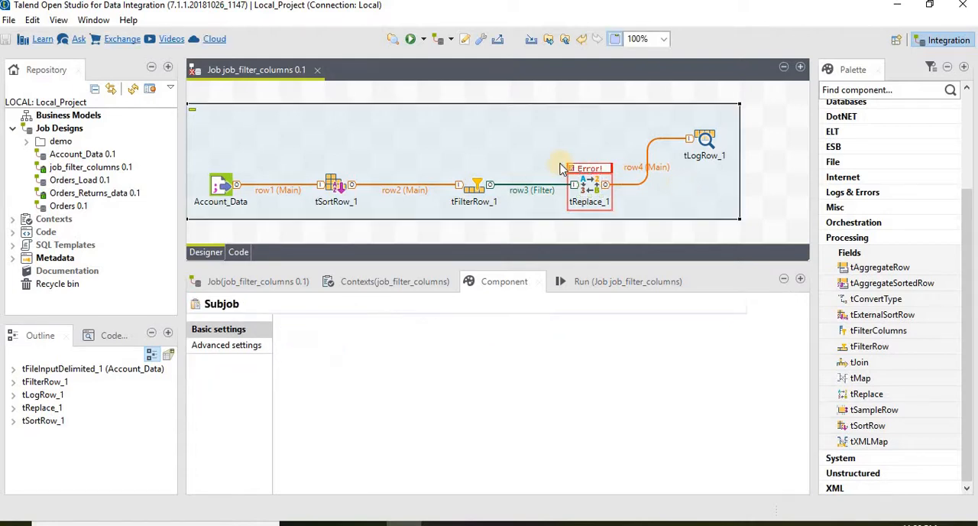
pyautogui.click(589, 168)
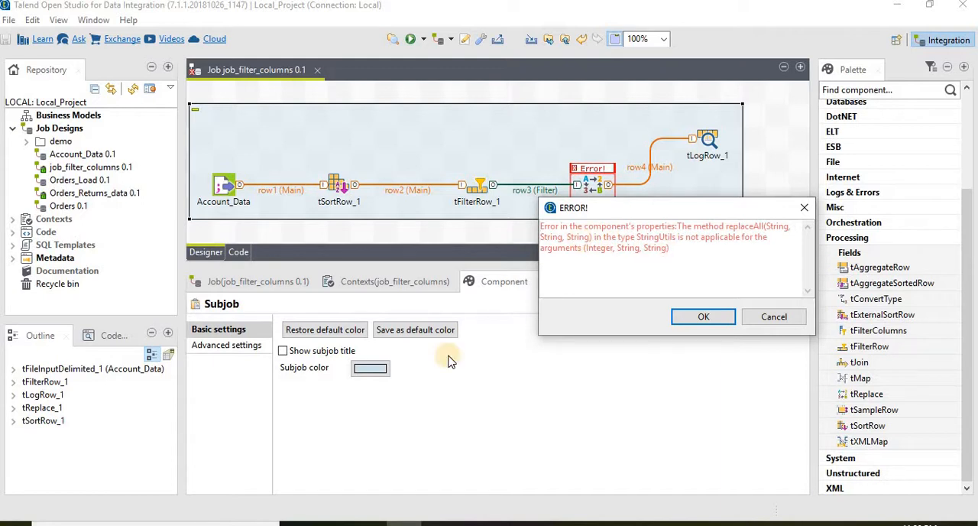
pyautogui.moveTo(583, 241)
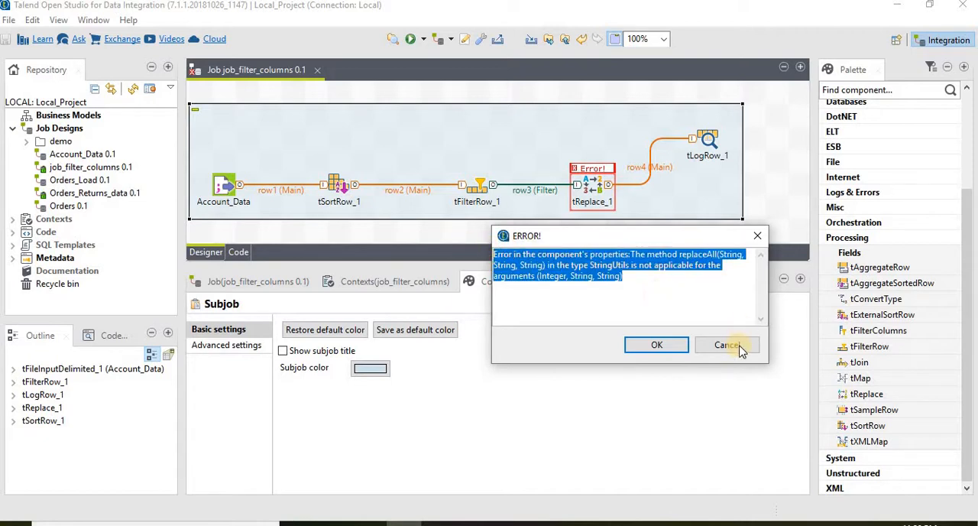
pyautogui.click(726, 344)
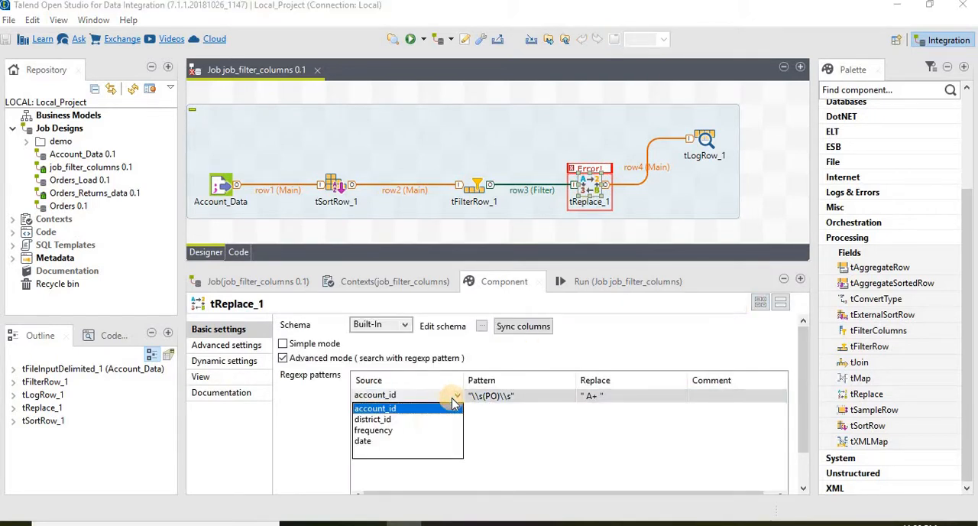
pyautogui.click(374, 429)
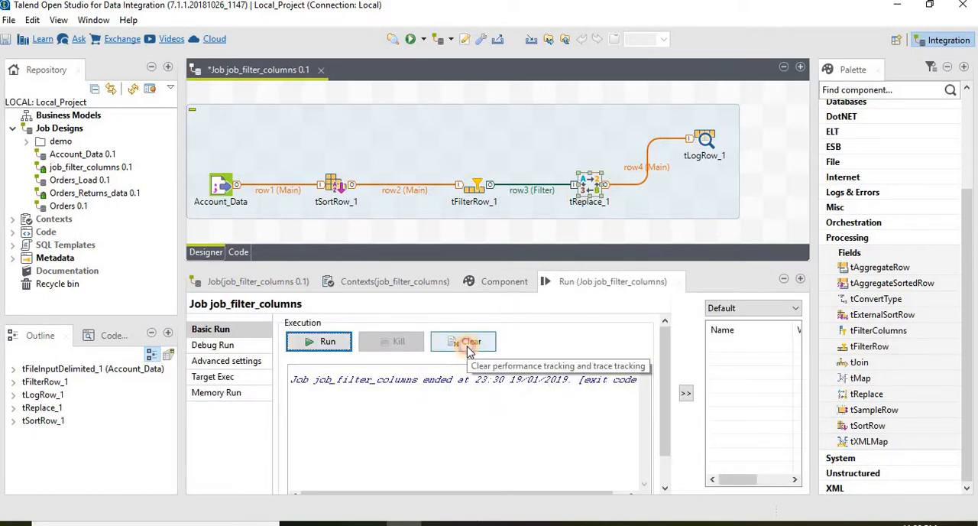
# Clear the previous run output and select the account_id header in Notepad++'s account.asc.
pyautogui.click(463, 341)
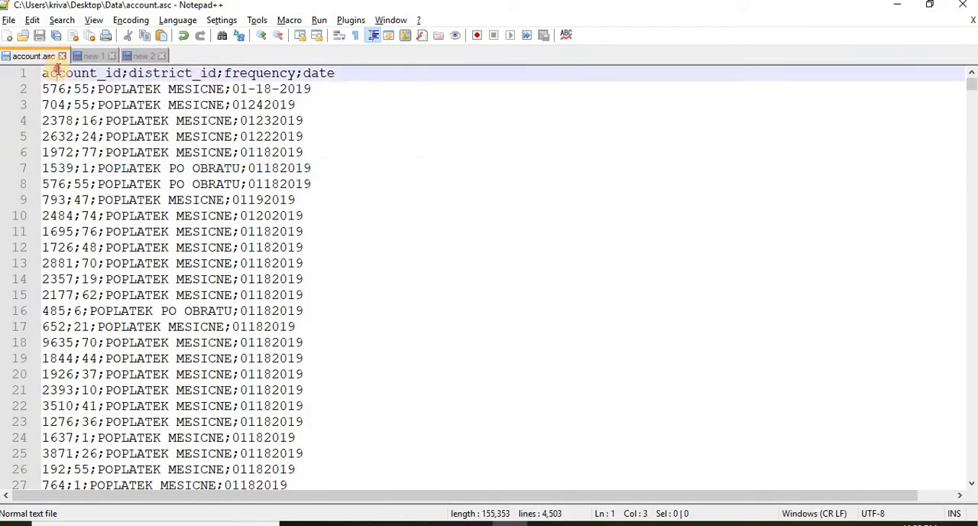
pyautogui.doubleClick(77, 72)
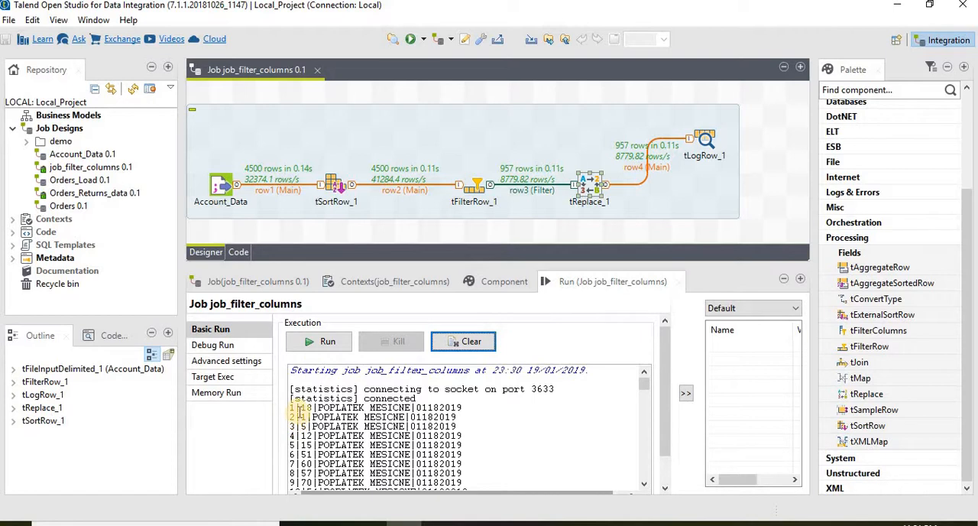
# Review tFilterRow_1's account_id ≤ 1000 condition and scroll the run log to account_id 1000.
pyautogui.click(463, 341)
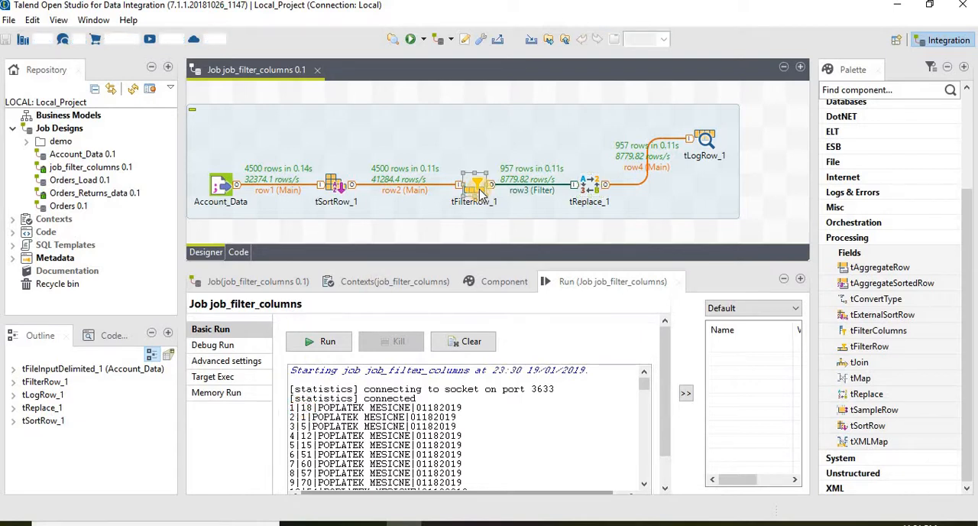
pyautogui.click(474, 185)
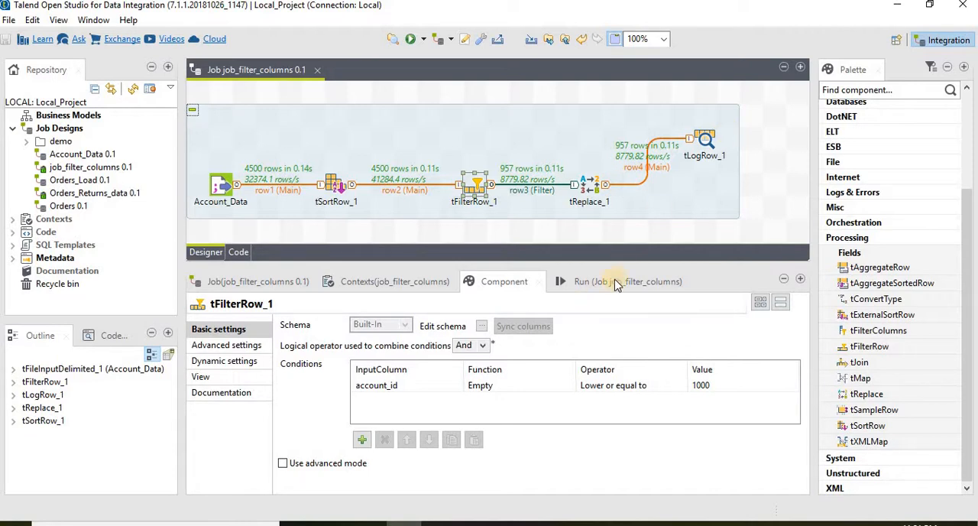
pyautogui.click(613, 281)
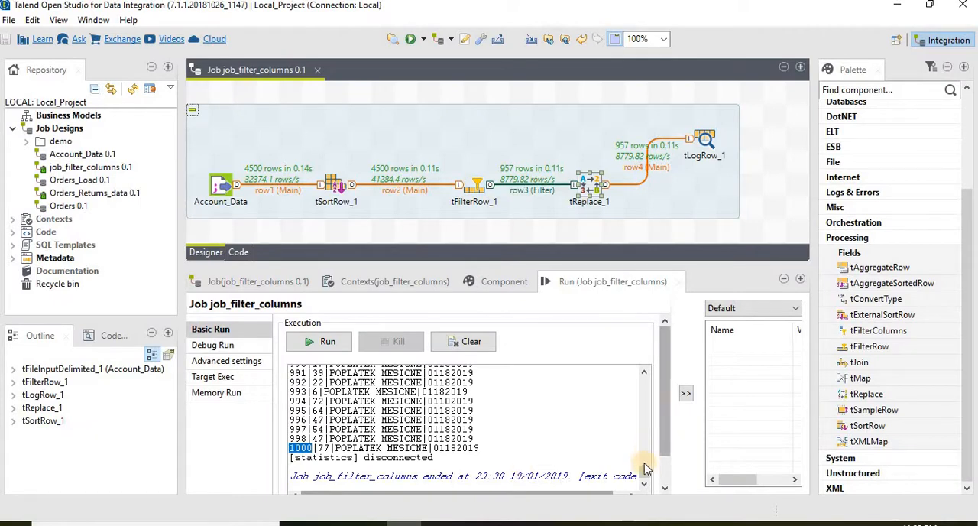
pyautogui.click(327, 341)
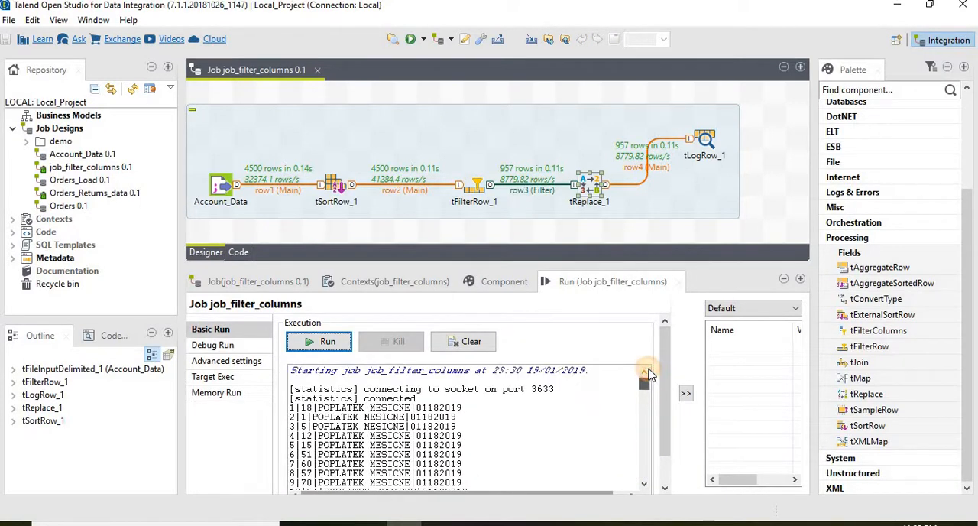
pyautogui.scroll(-3)
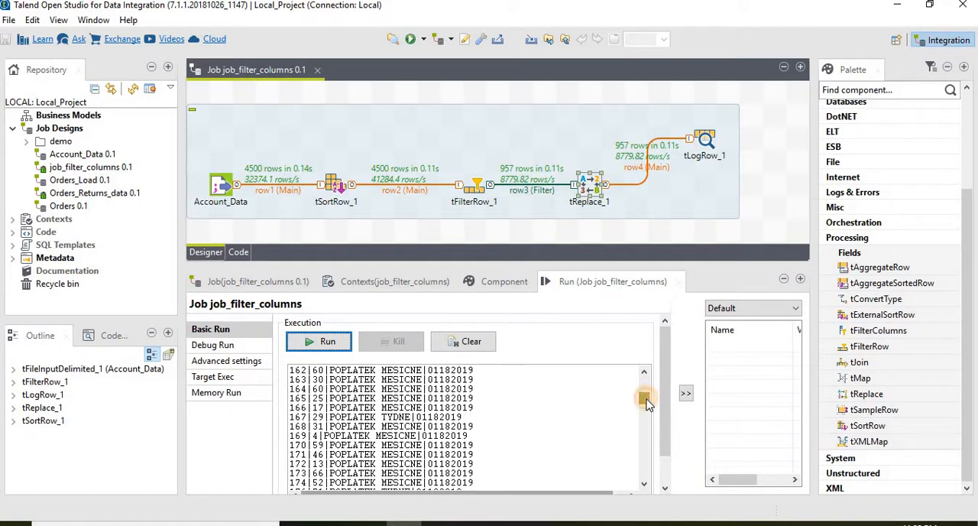
pyautogui.moveTo(644, 398); pyautogui.dragTo(644, 420)
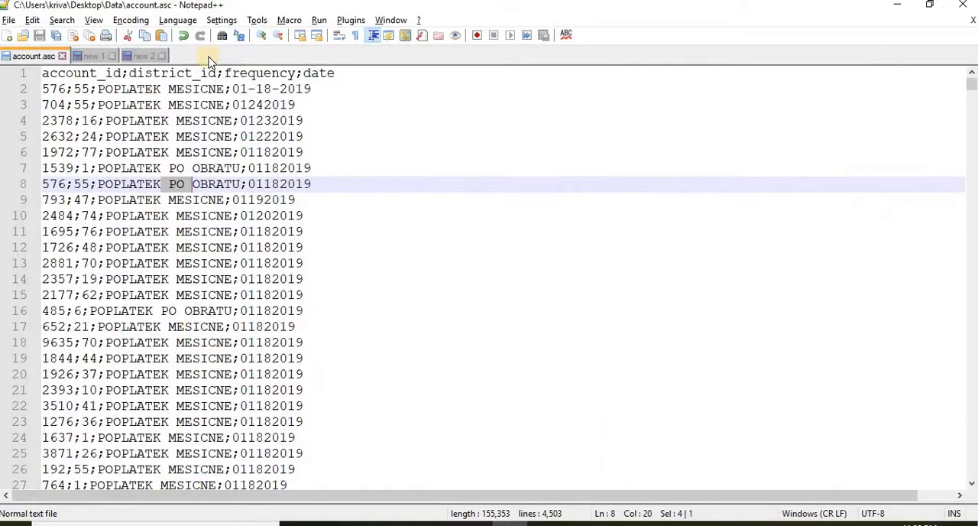
# Close the new 1 and new 2 tabs in Notepad++ without saving.
pyautogui.click(90, 55)
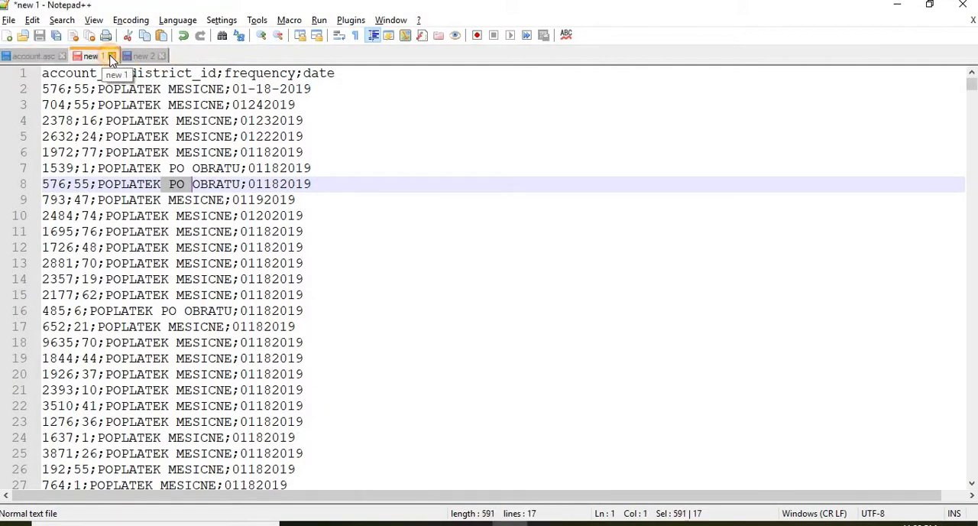
pyautogui.click(145, 55)
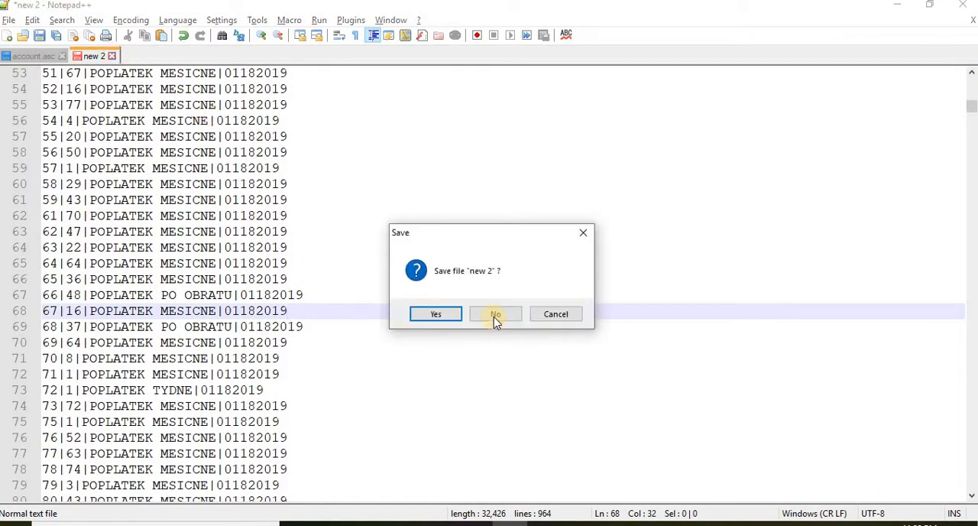
pyautogui.click(496, 314)
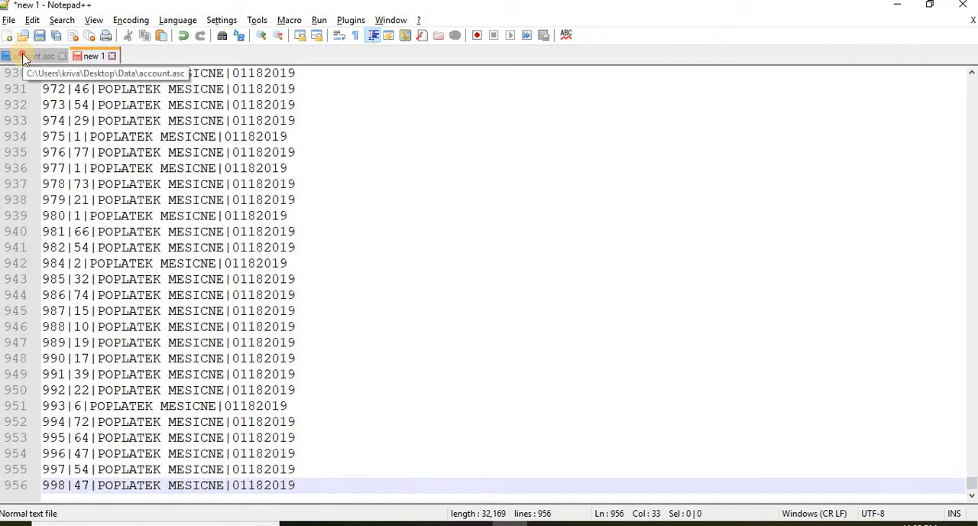
# Find account 576 in the job output, then switch back to account.asc.
pyautogui.click(35, 56)
pyautogui.write('576')
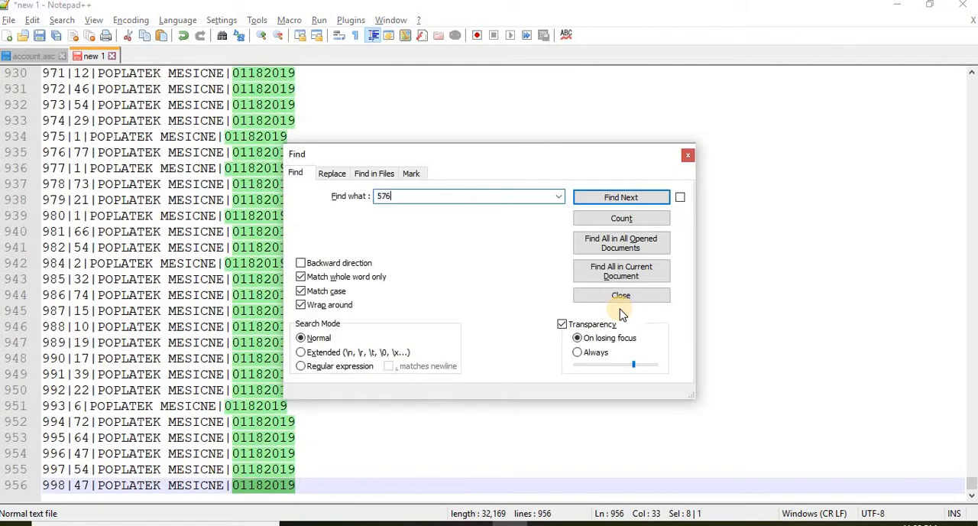
pyautogui.click(621, 197)
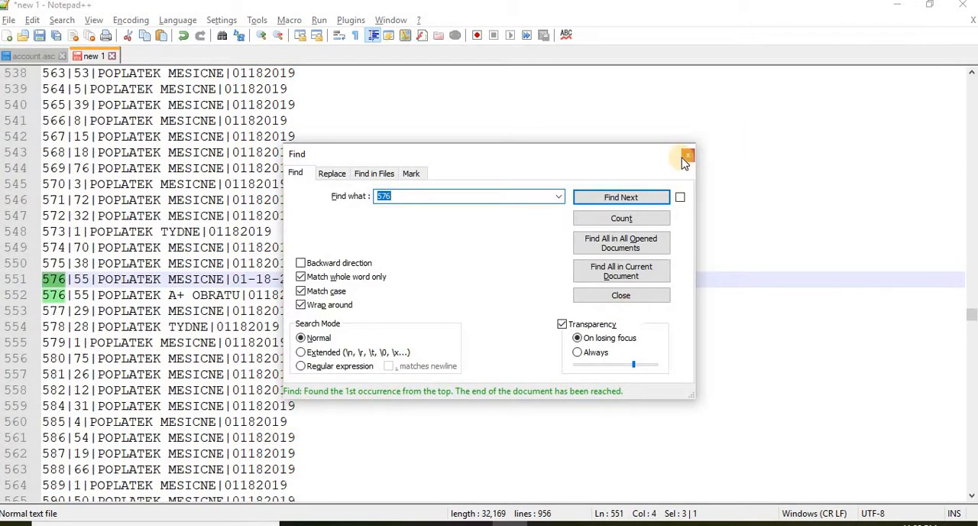
pyautogui.click(686, 156)
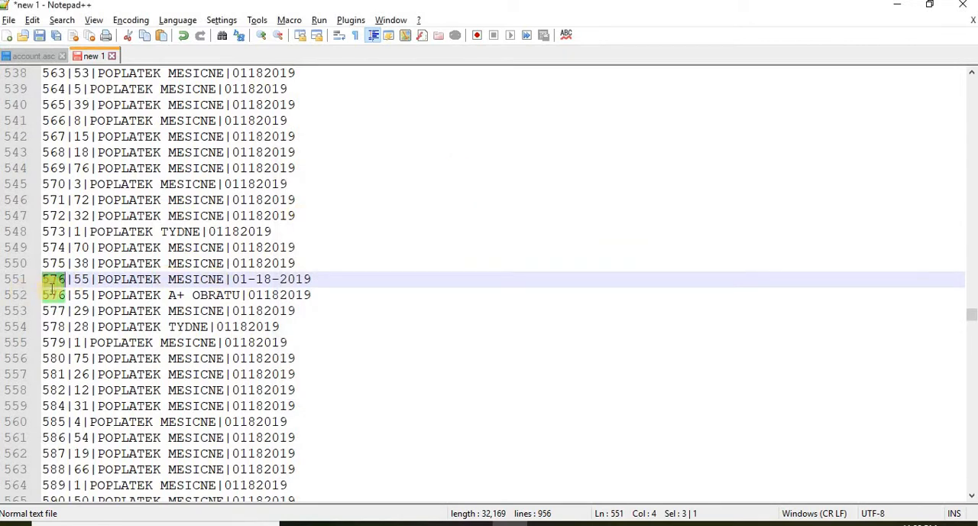
pyautogui.click(33, 55)
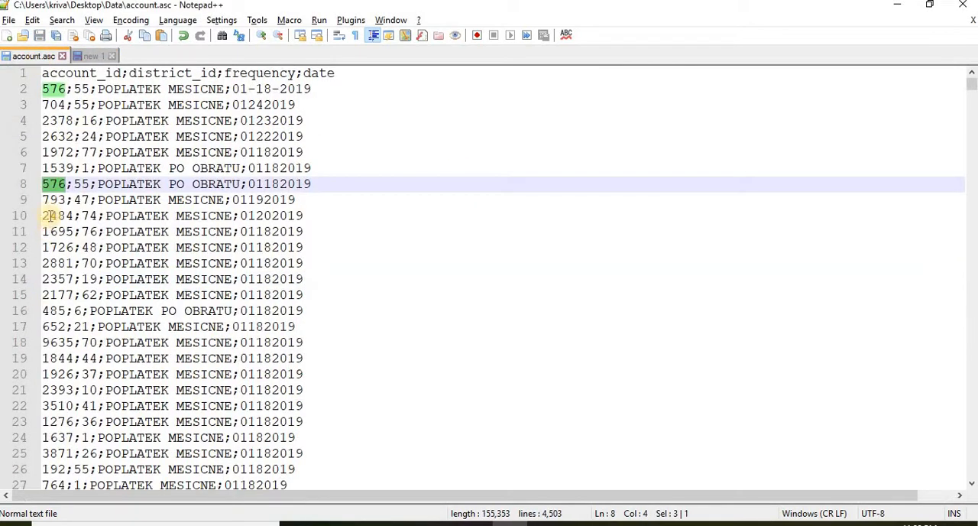